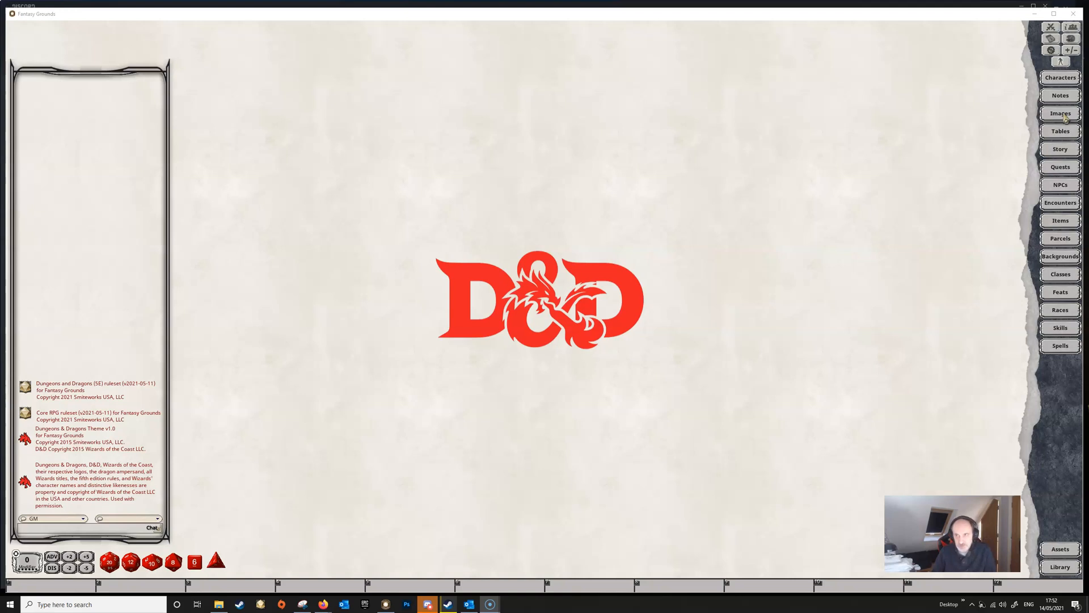
- Open the Temple-Lower map from the campaign images with its layer and lighting tools showing
click(1060, 113)
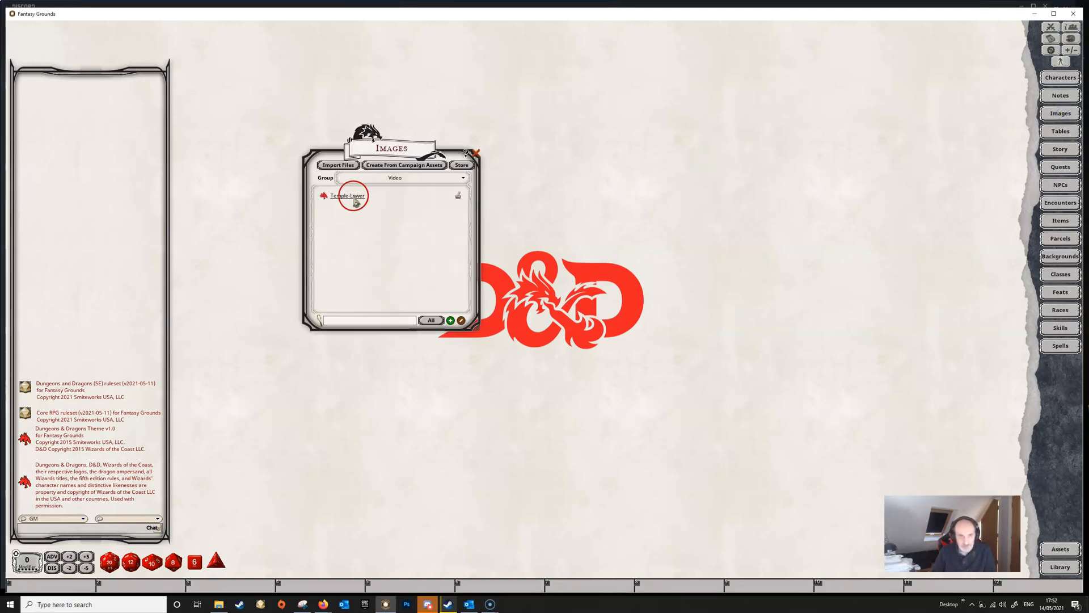
double_click(348, 194)
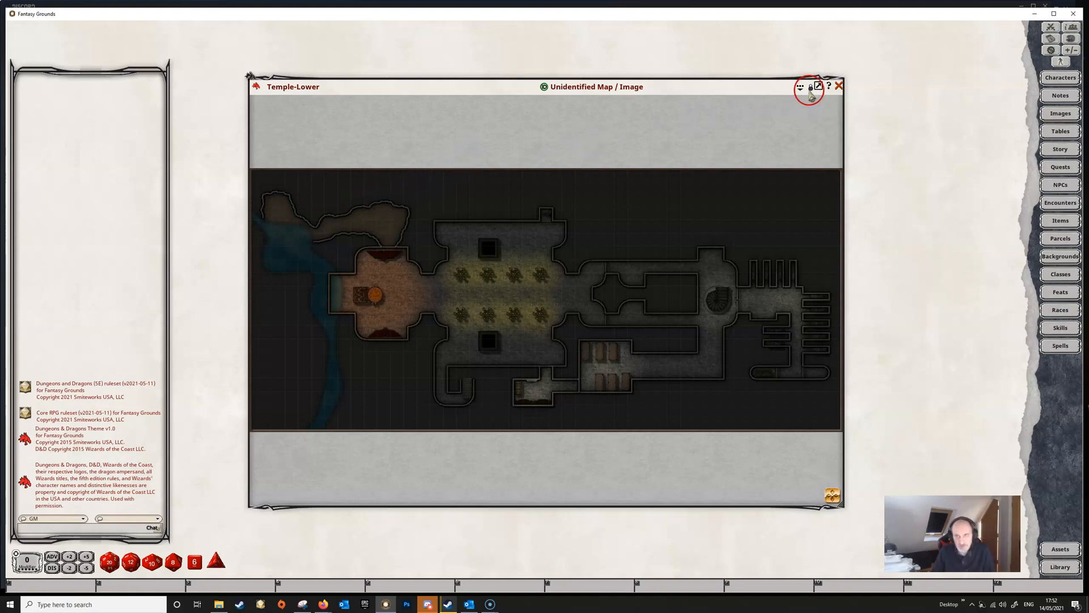
click(800, 87)
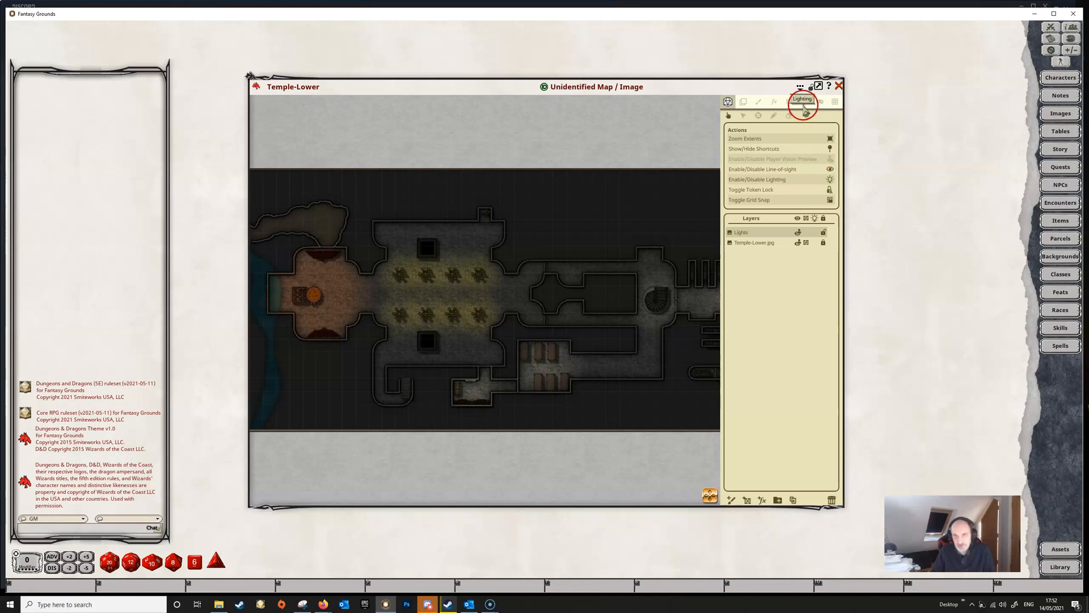
- Choose the Candle preset for the new light so it flickers with small ranges
click(803, 101)
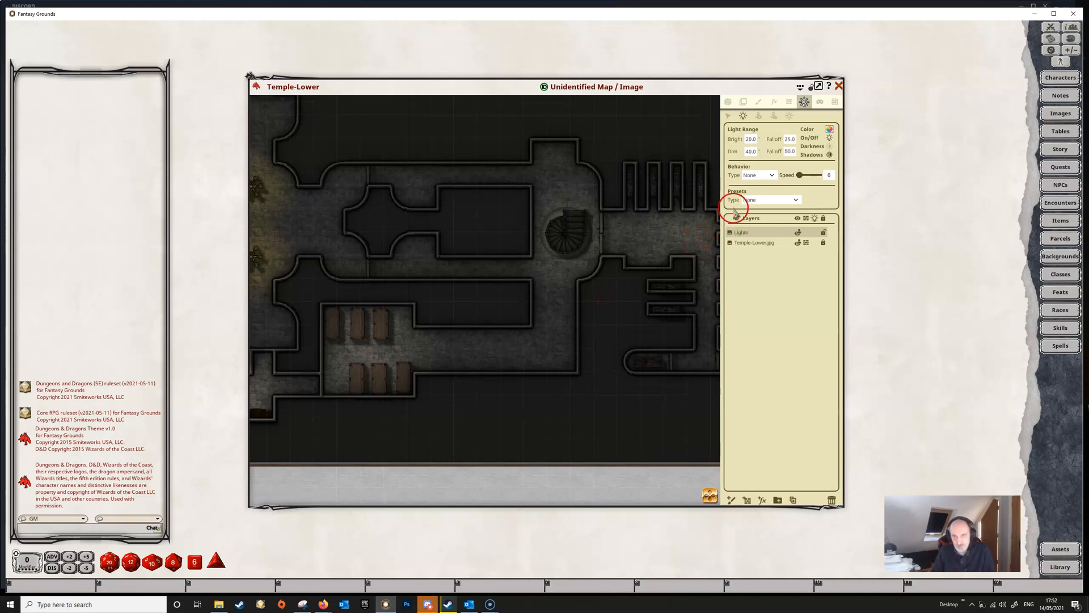
click(797, 199)
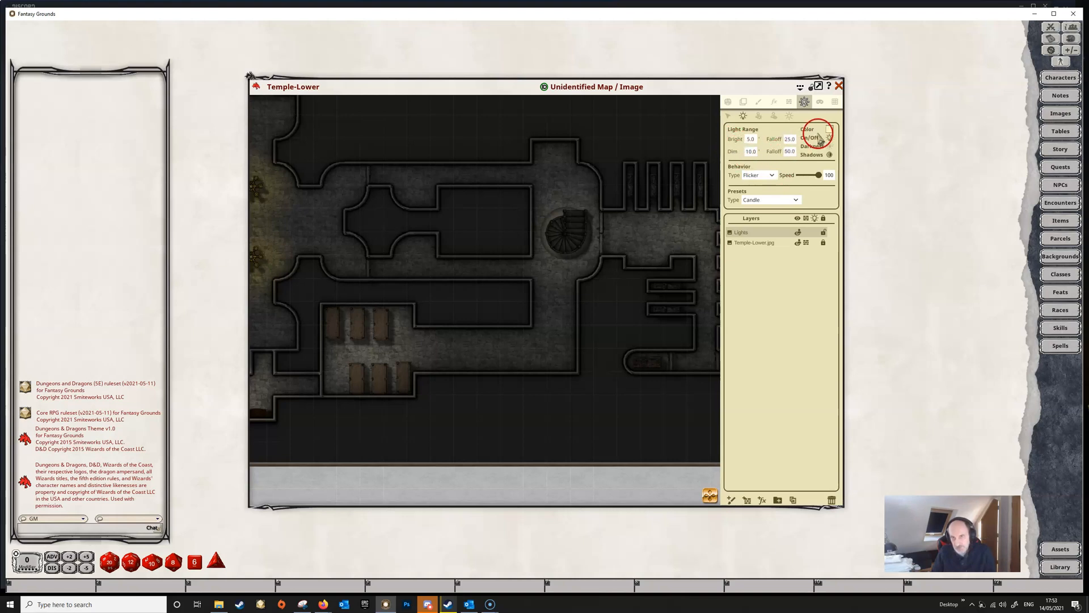
mouse_move(740, 186)
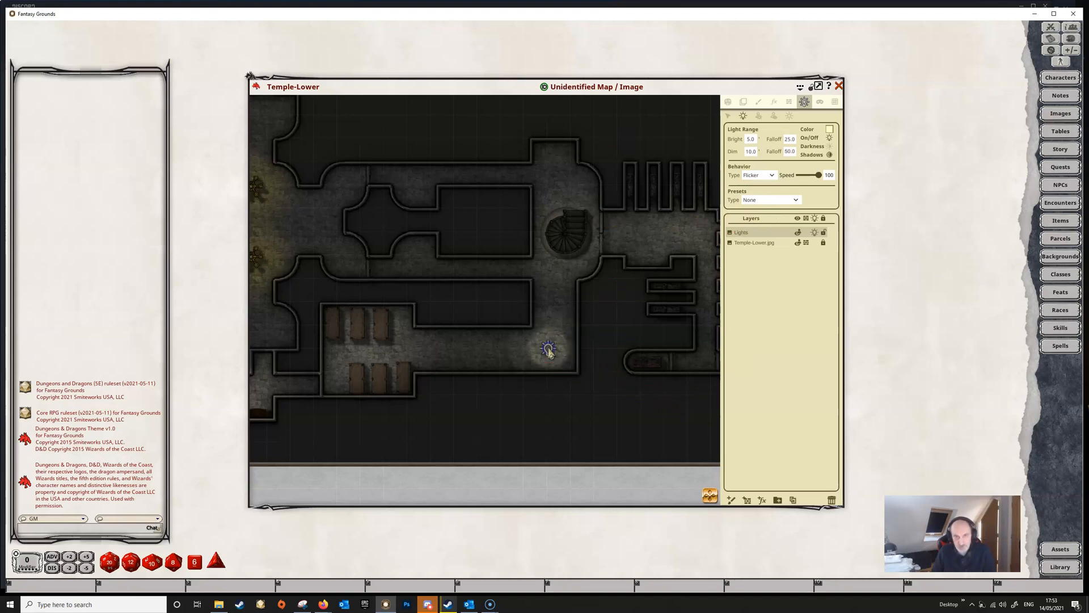
- Drop the flickering candle light onto the stone corridor and select it
click(547, 347)
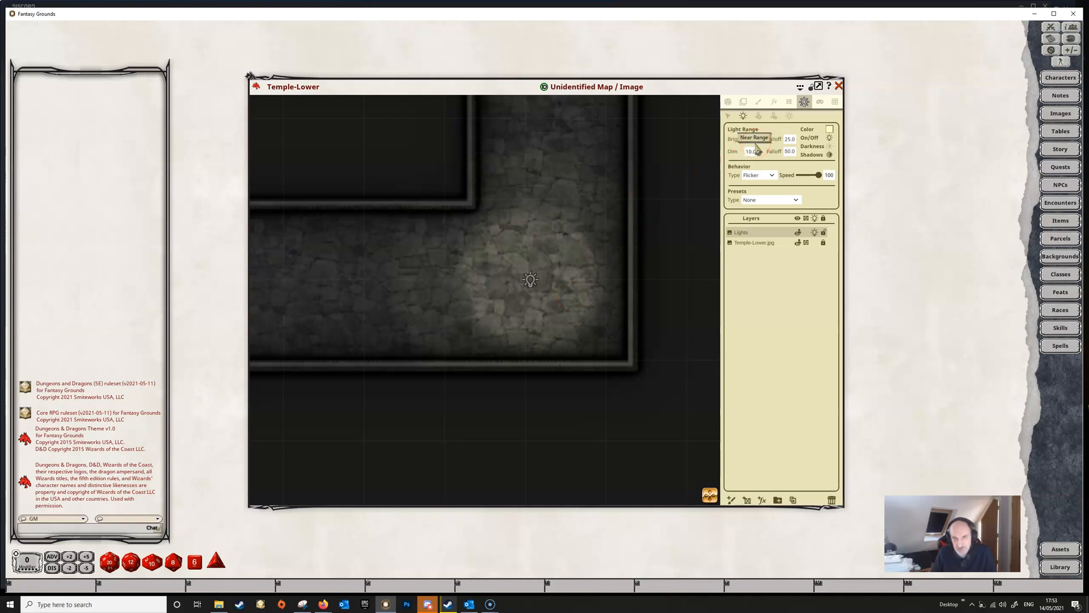
click(530, 279)
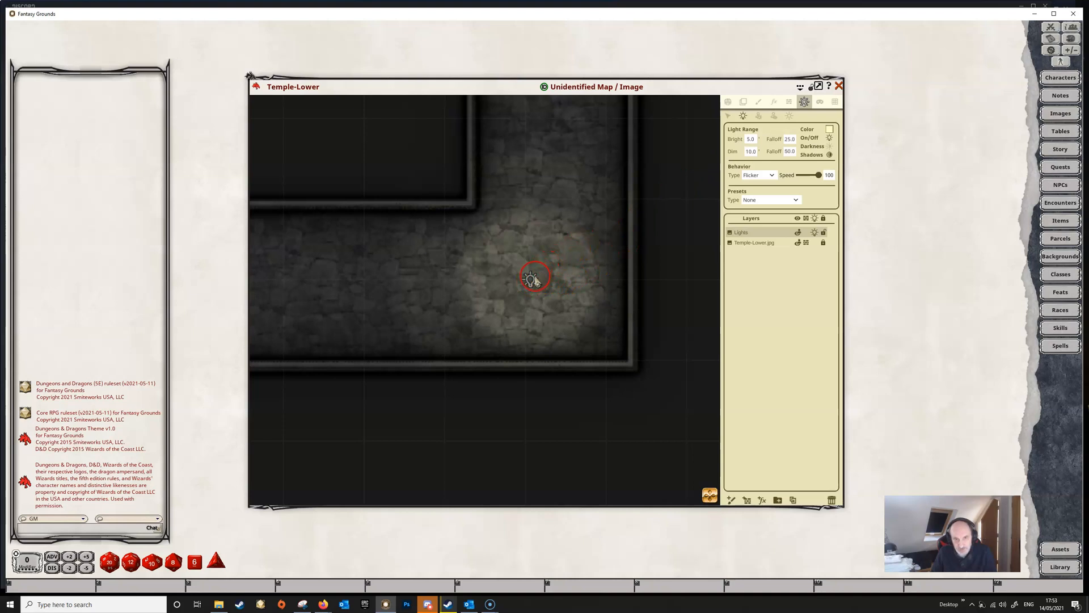
mouse_move(583, 245)
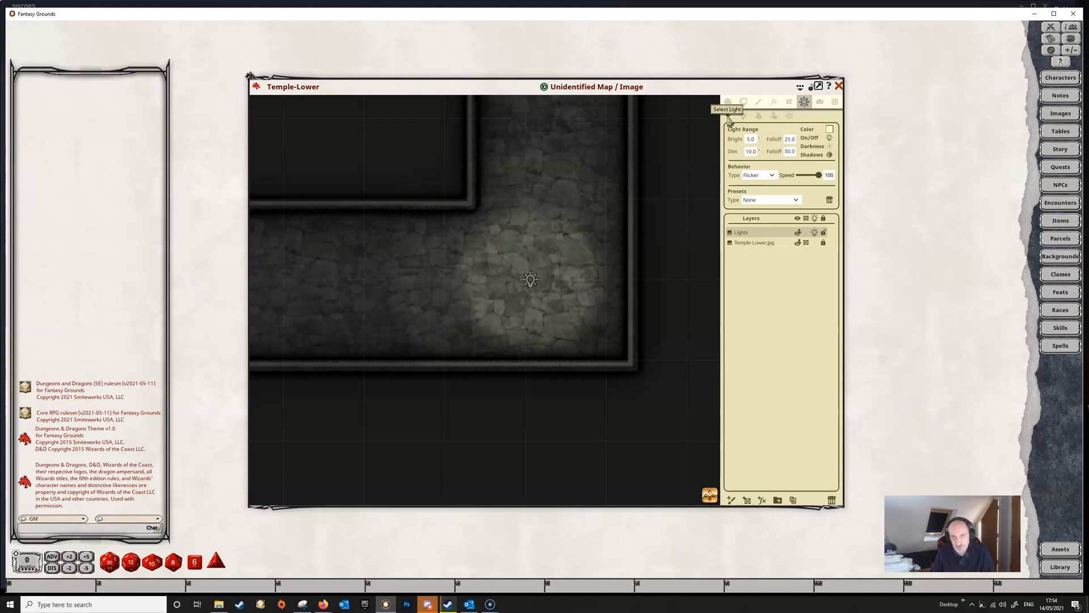
click(768, 200)
text(1)
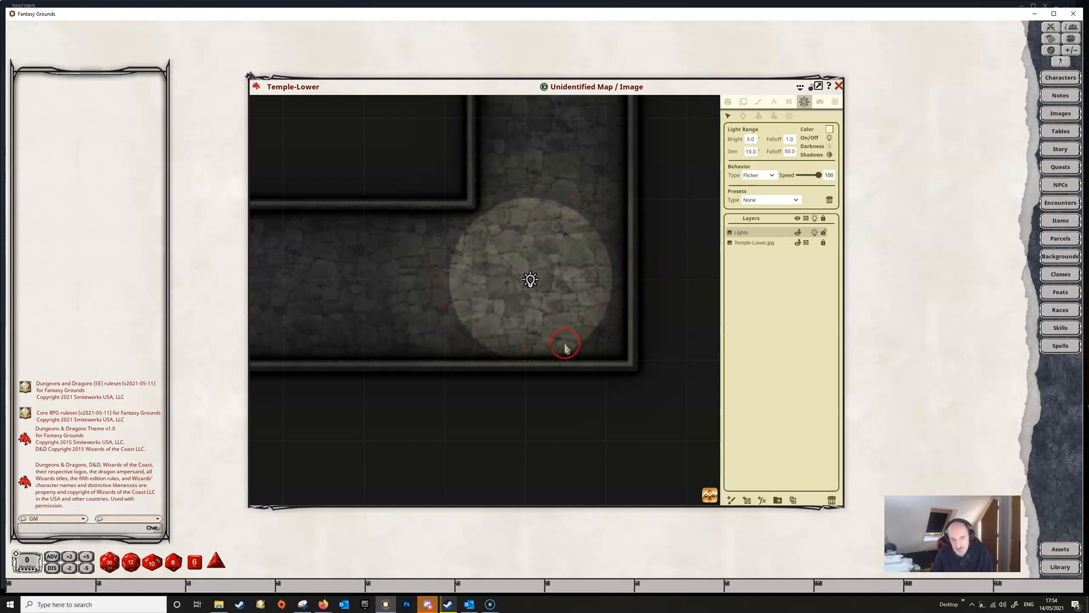
drag(566, 347, 547, 352)
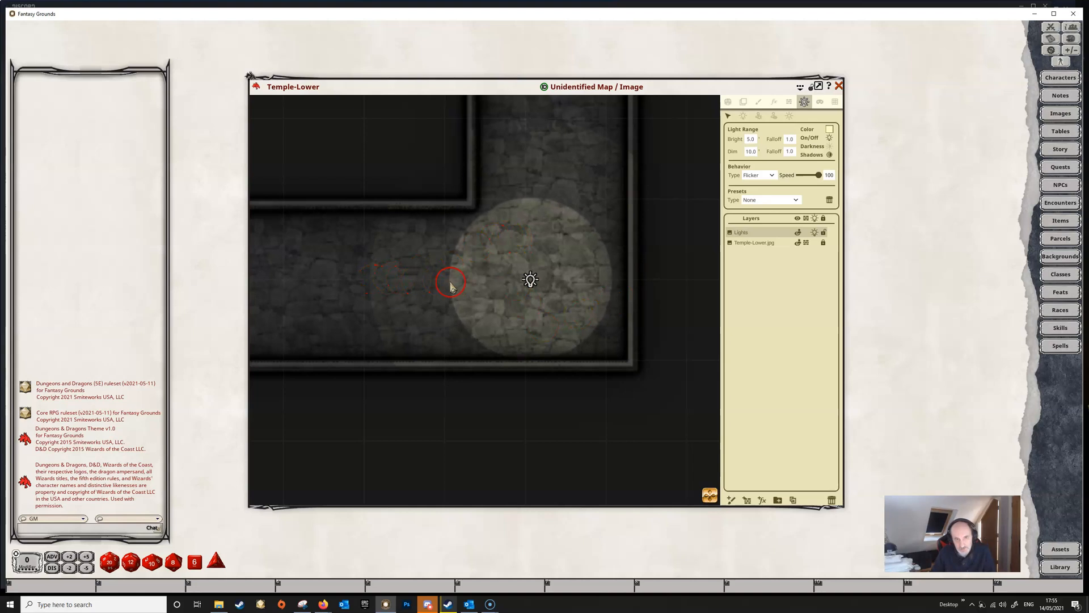
drag(451, 281, 461, 287)
text(25)
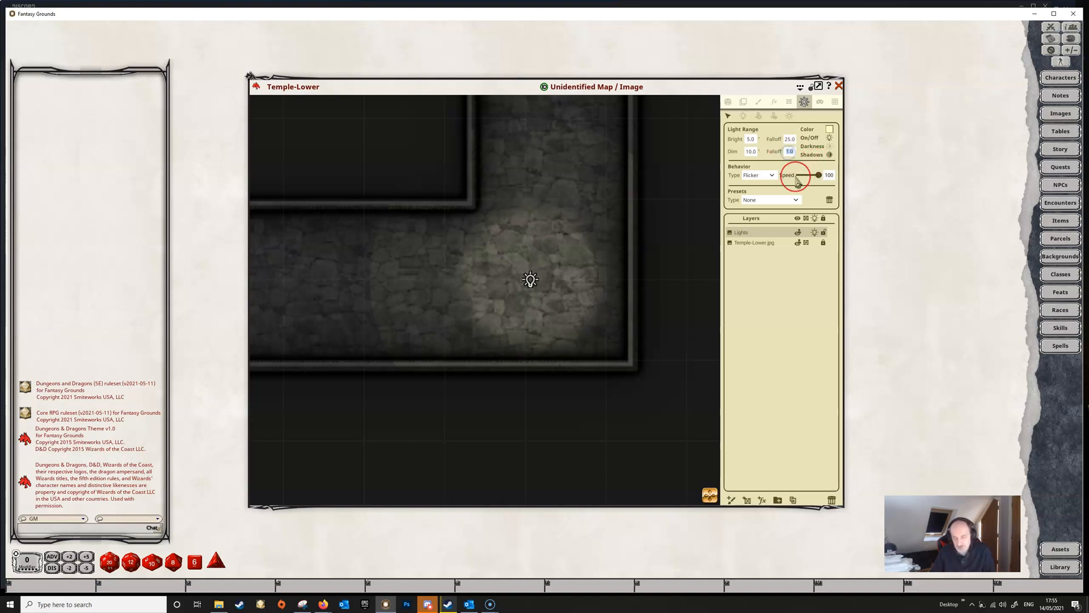
- Try half speed and the Pulse animation type, then remove the light's animation entirely
click(768, 200)
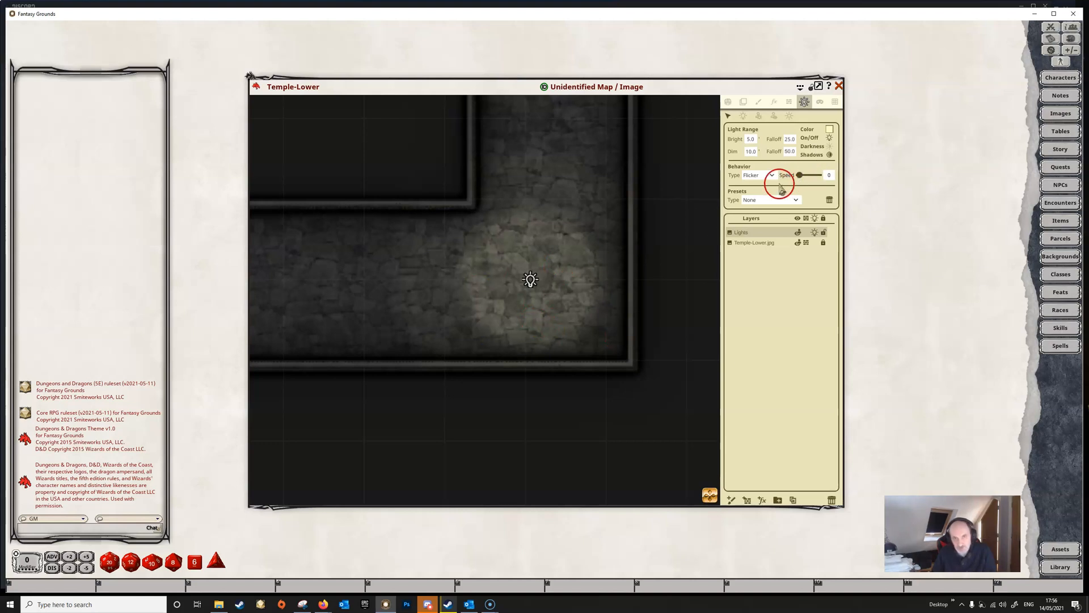
mouse_move(806, 175)
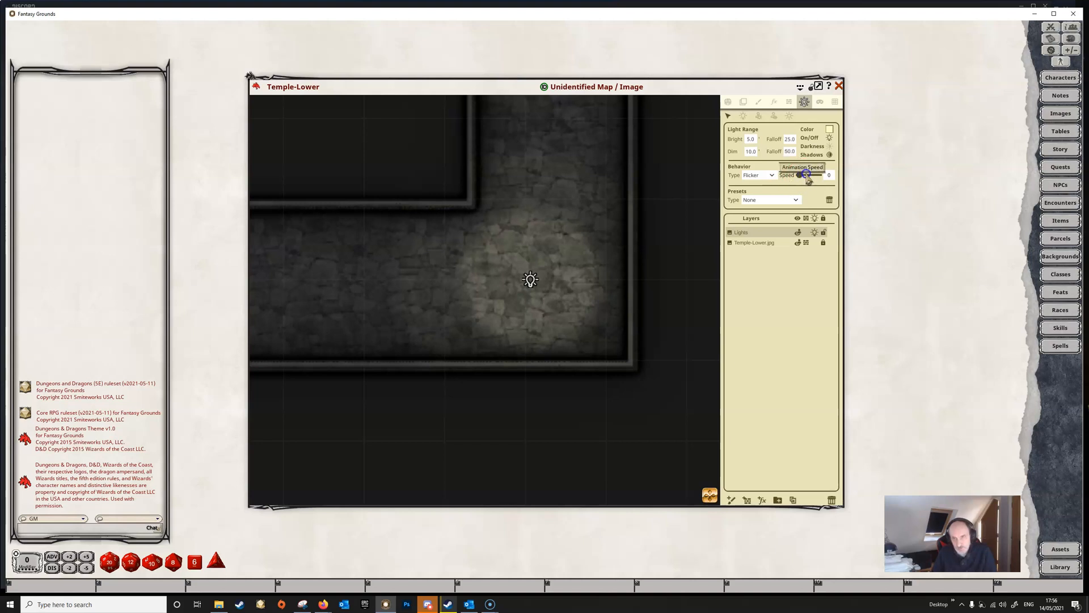
drag(806, 175, 812, 175)
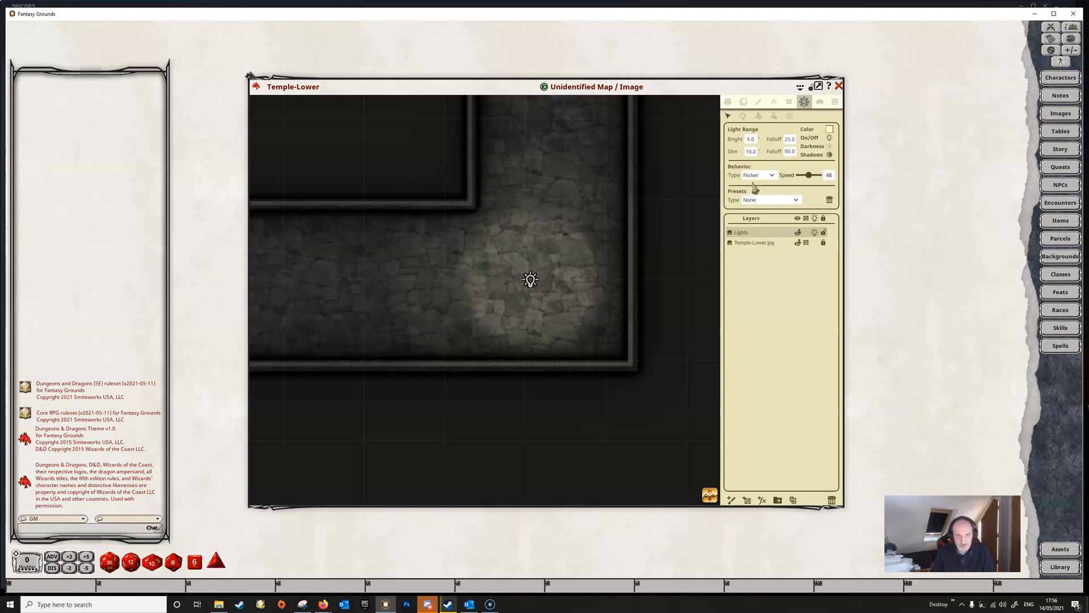
mouse_move(772, 175)
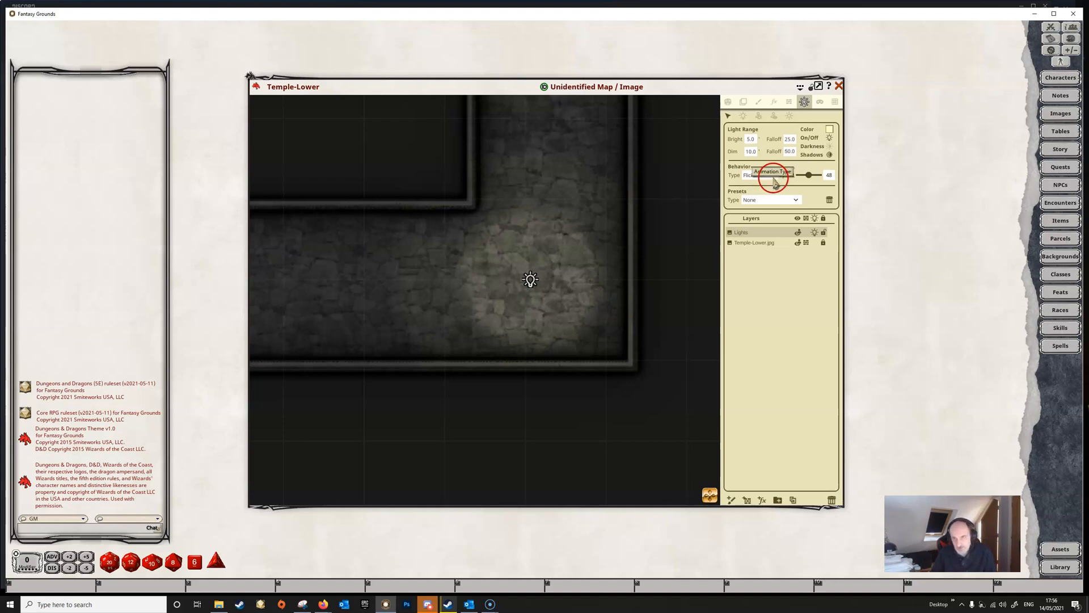
click(757, 175)
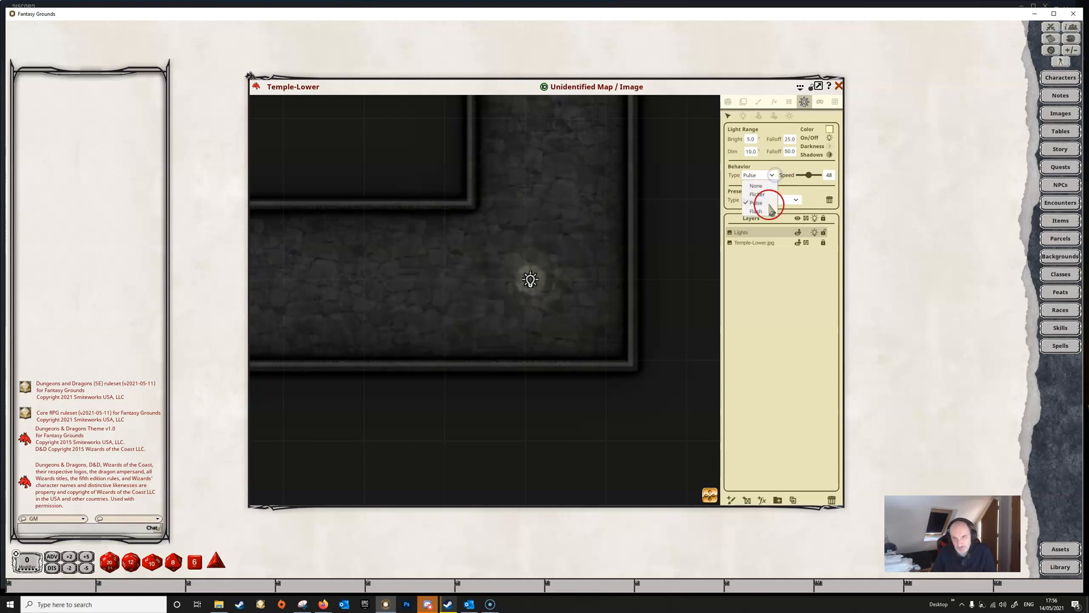
click(756, 211)
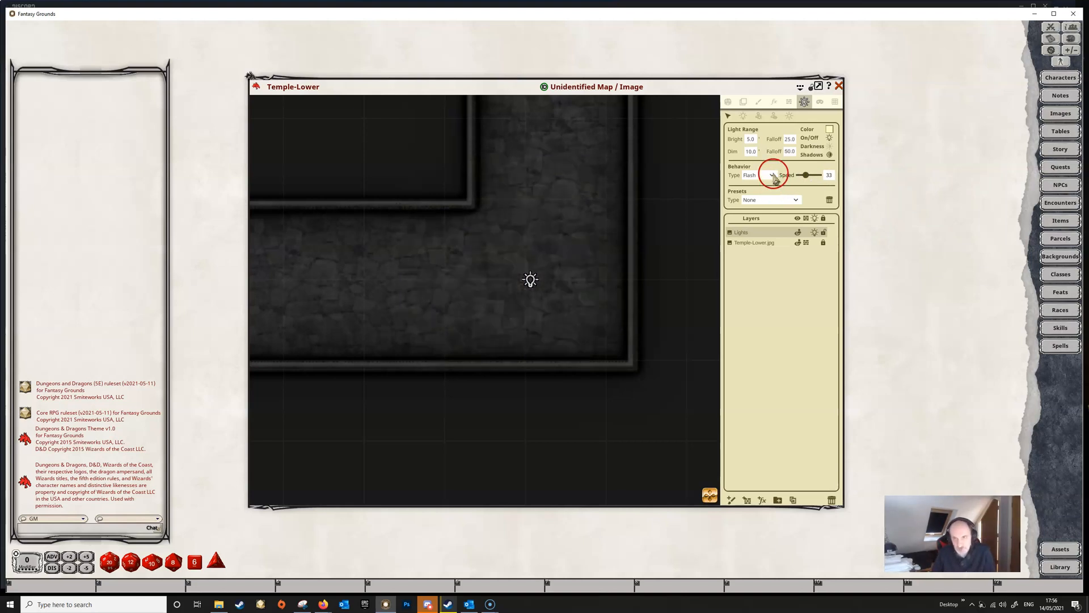
click(757, 175)
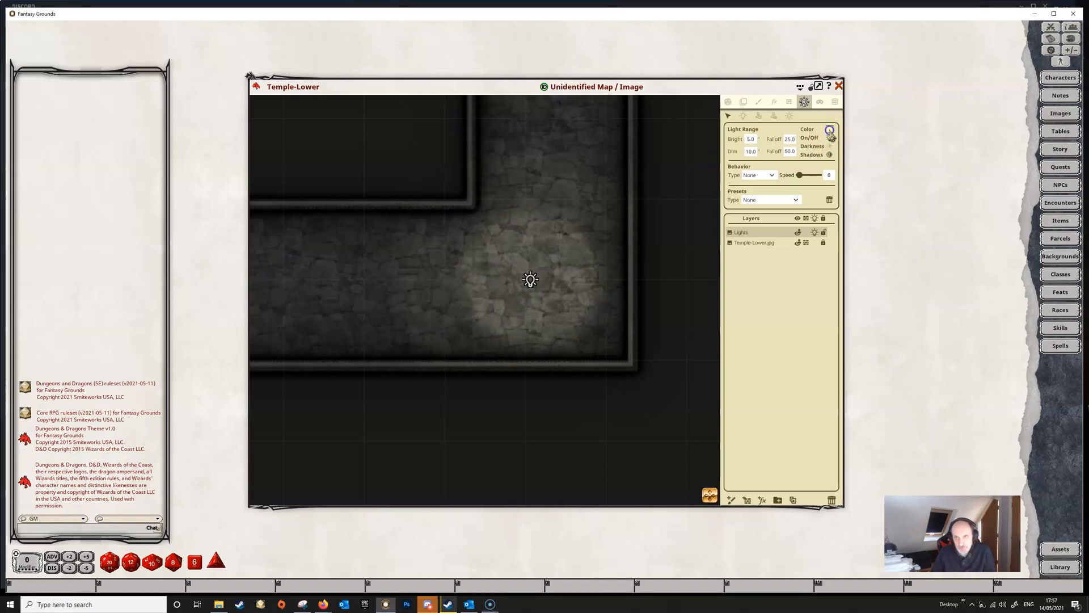
- Try blue and green tints with lowered opacity, then cancel to keep the white light
click(828, 129)
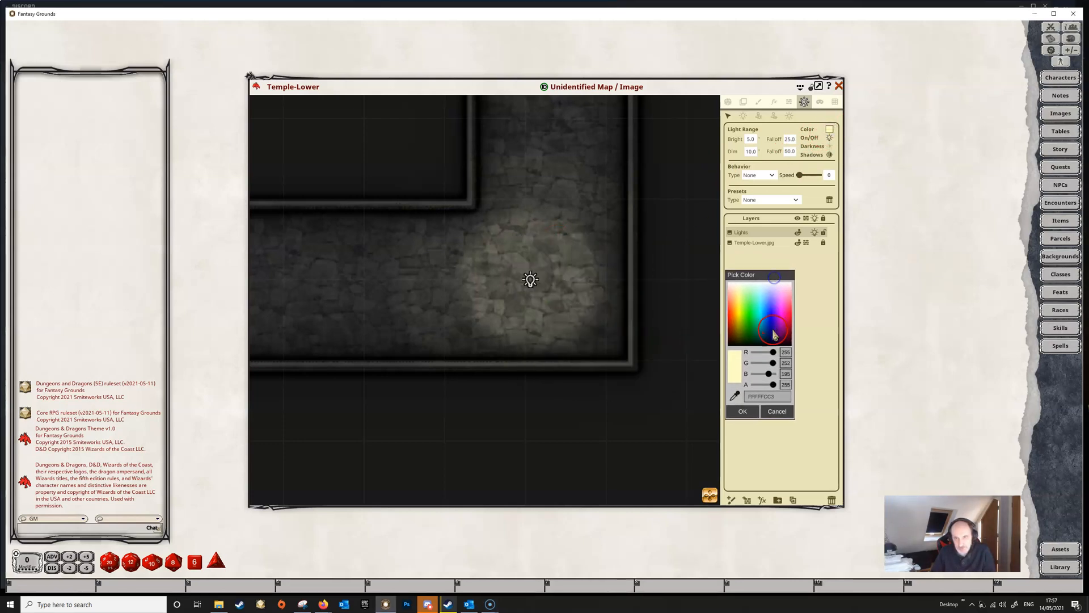
click(762, 294)
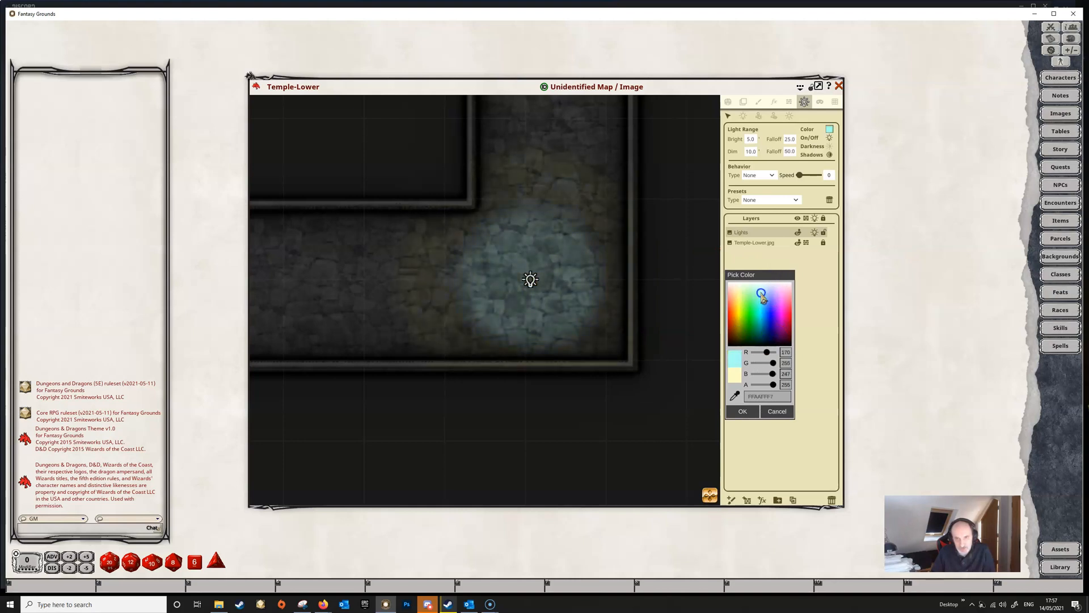
click(764, 290)
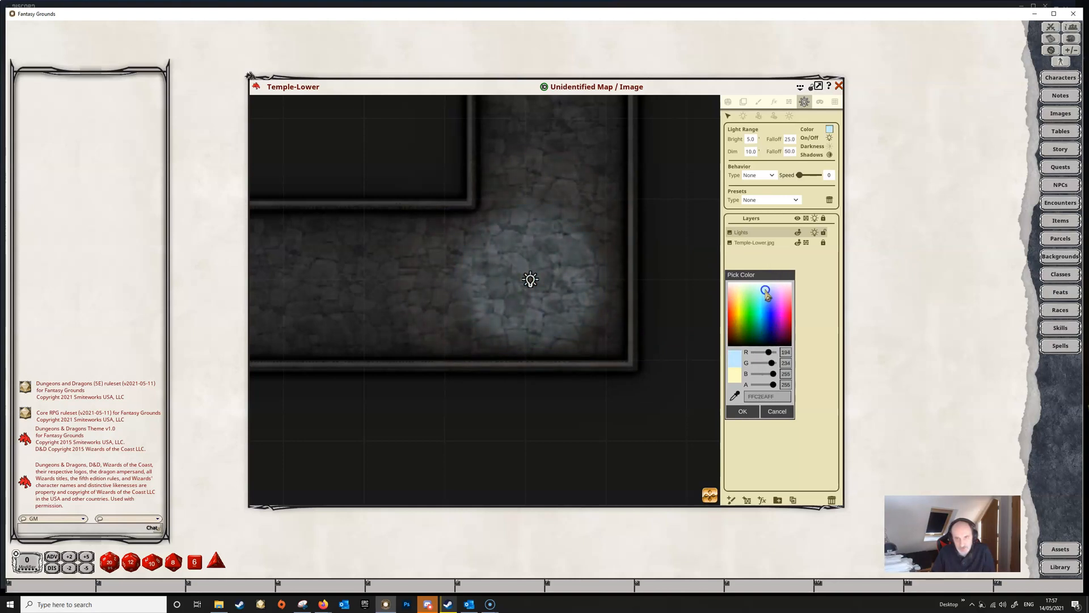
click(751, 307)
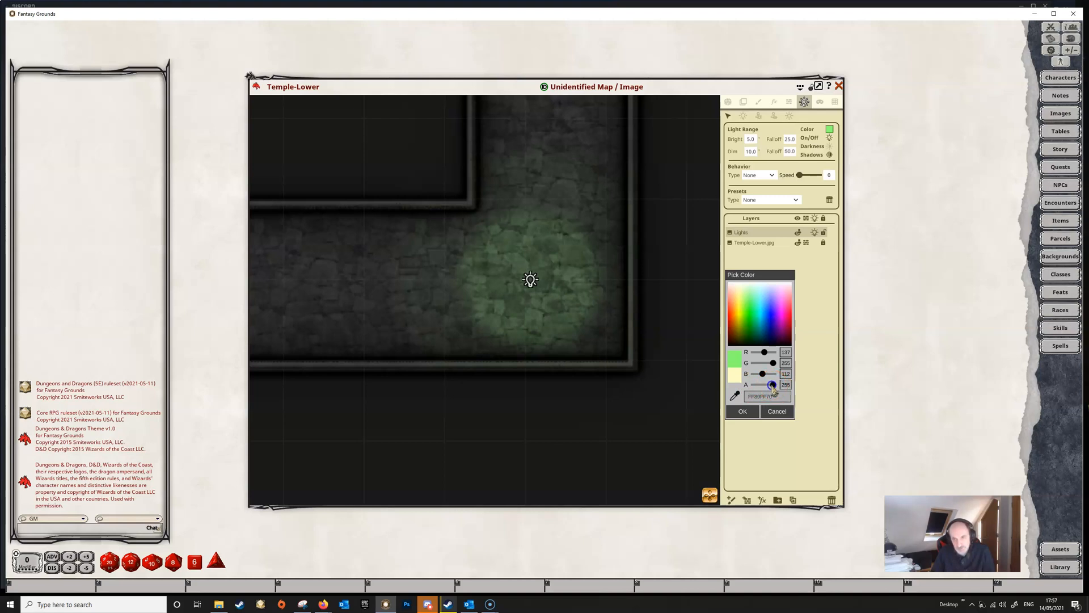
drag(773, 384, 770, 385)
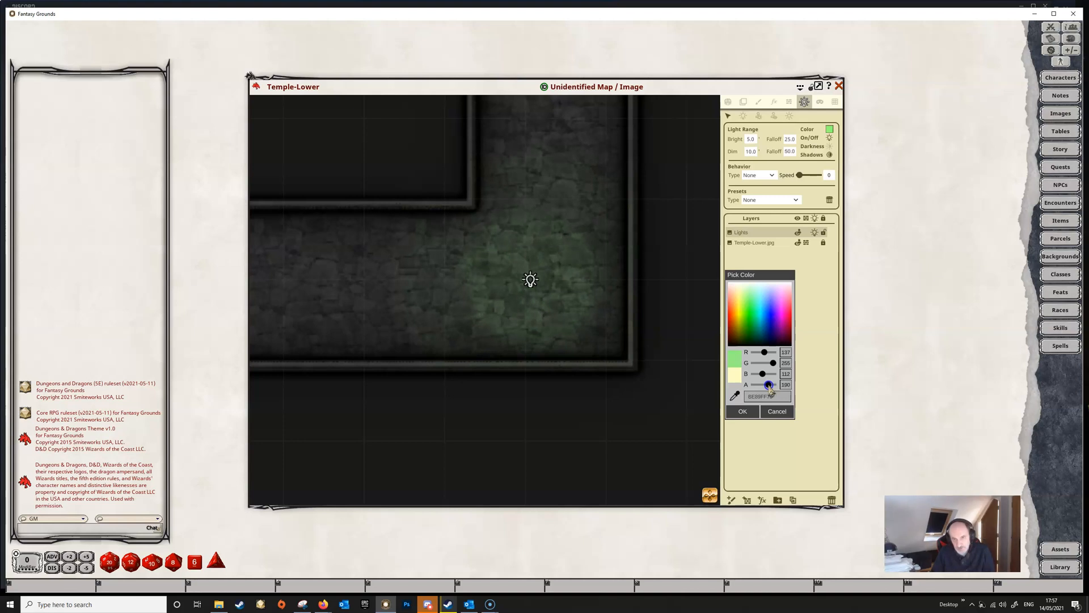
drag(772, 385, 764, 385)
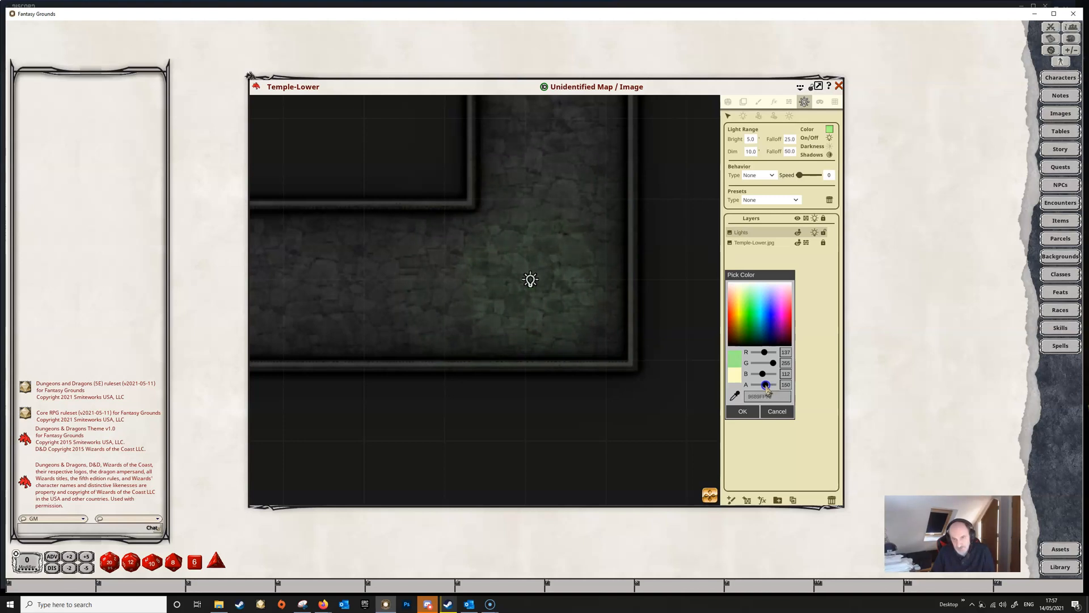
drag(766, 385, 763, 384)
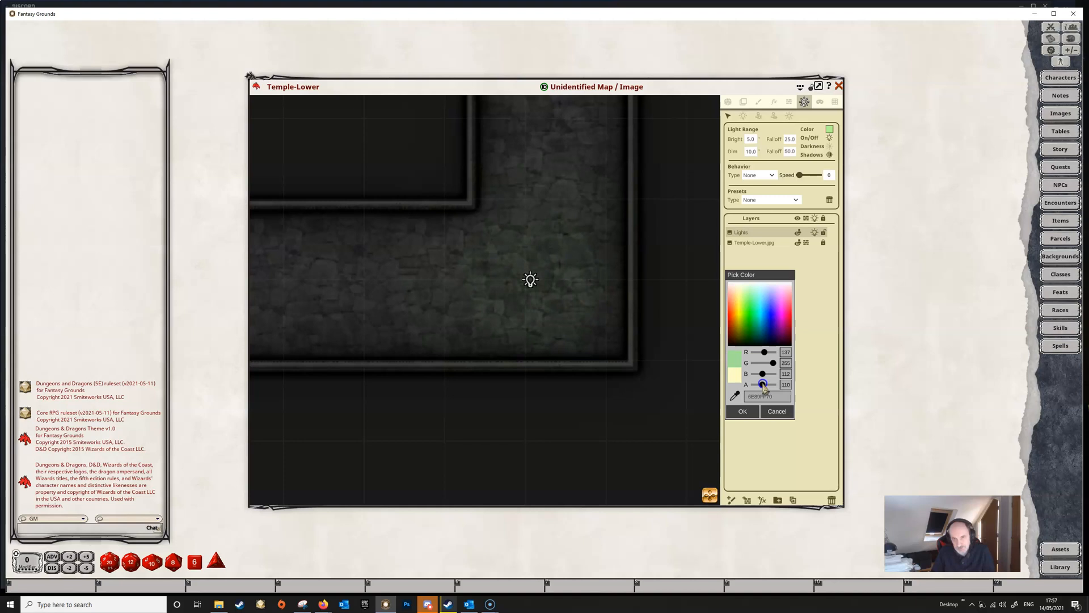
drag(763, 384, 762, 385)
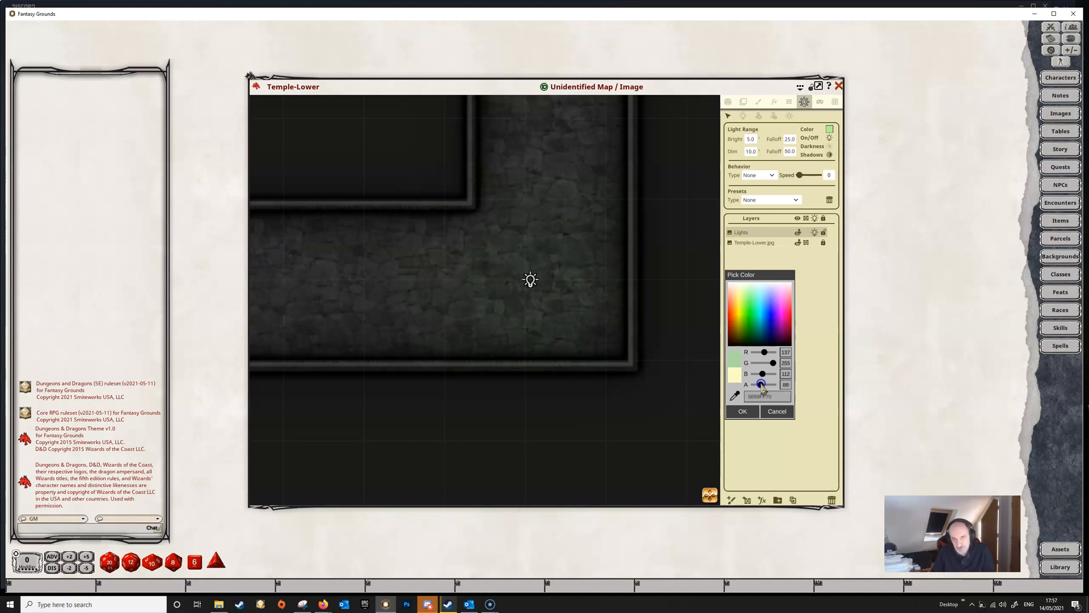
drag(760, 384, 762, 385)
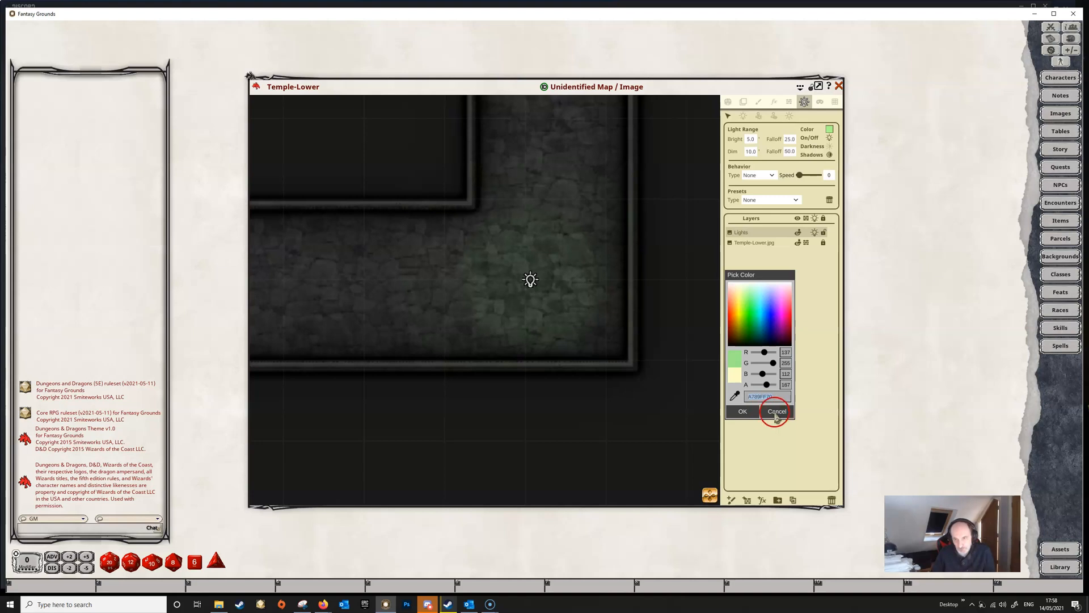
click(776, 411)
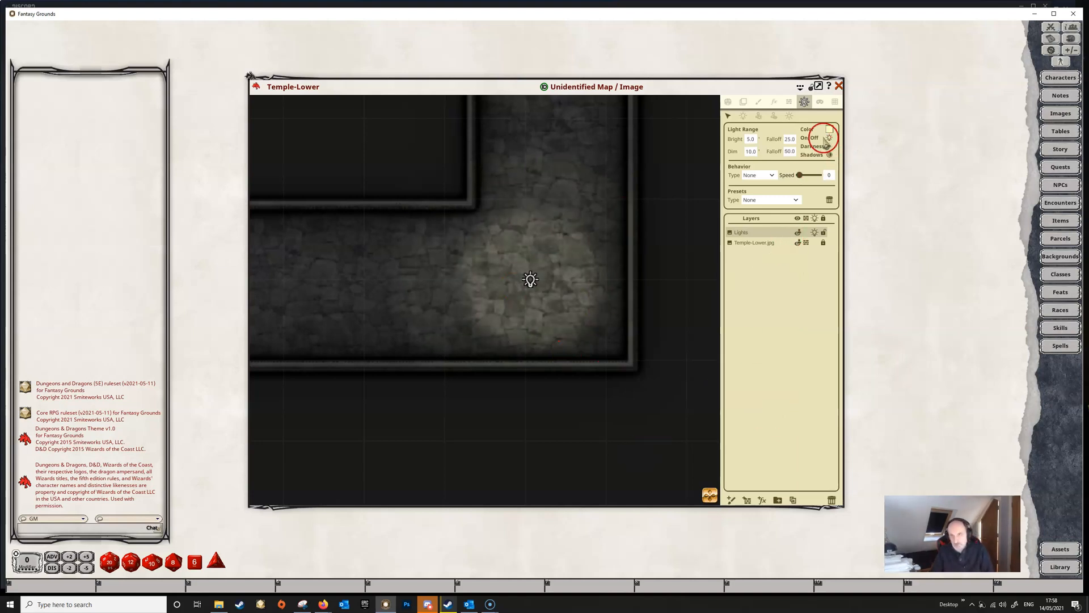
mouse_move(828, 137)
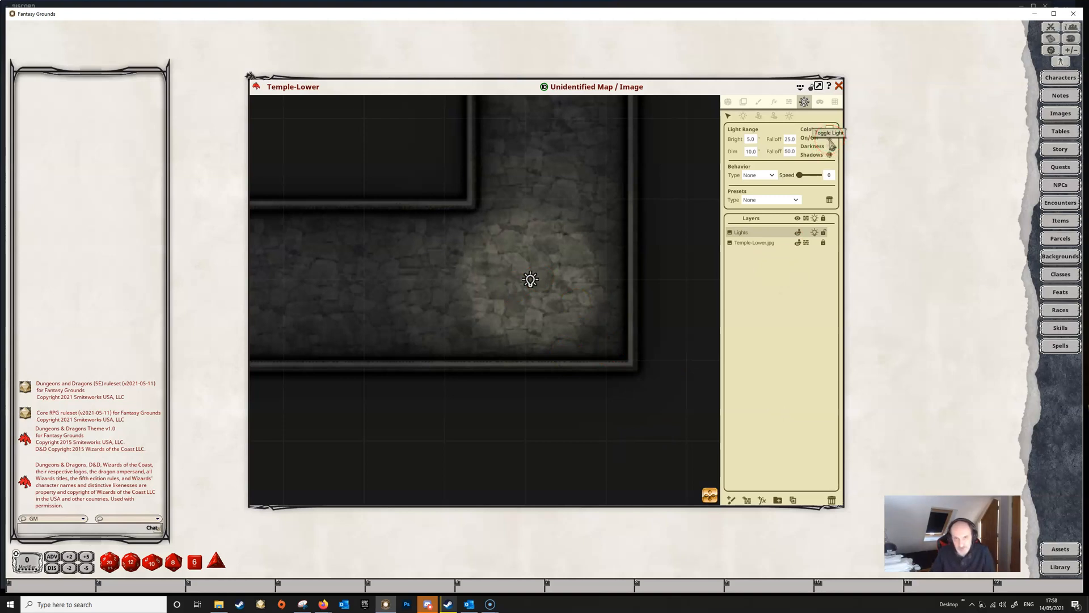
- Switch the corridor light off and back on
click(830, 144)
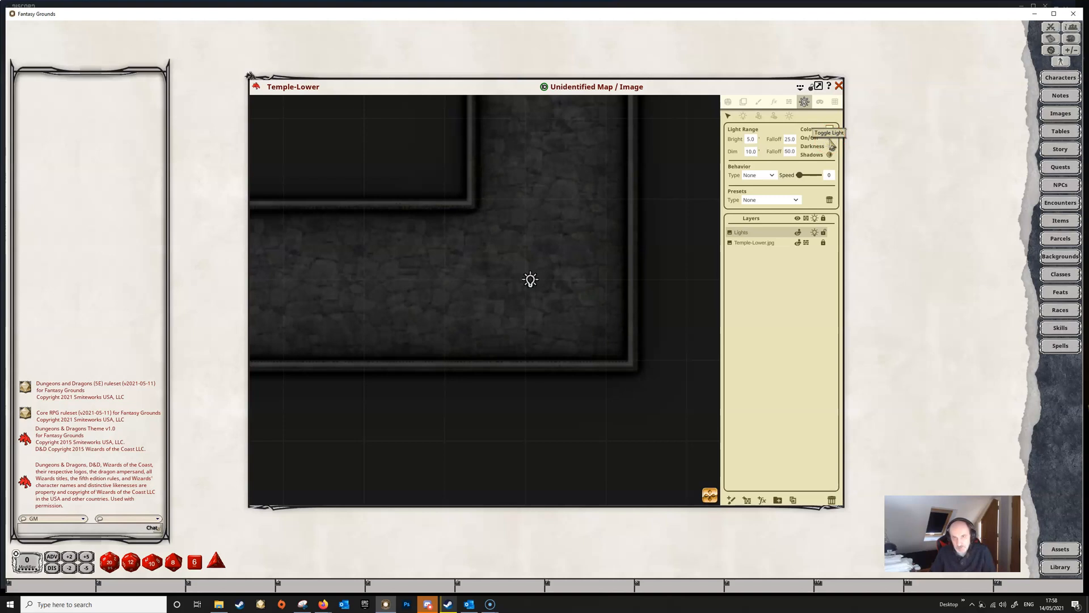
mouse_move(860, 138)
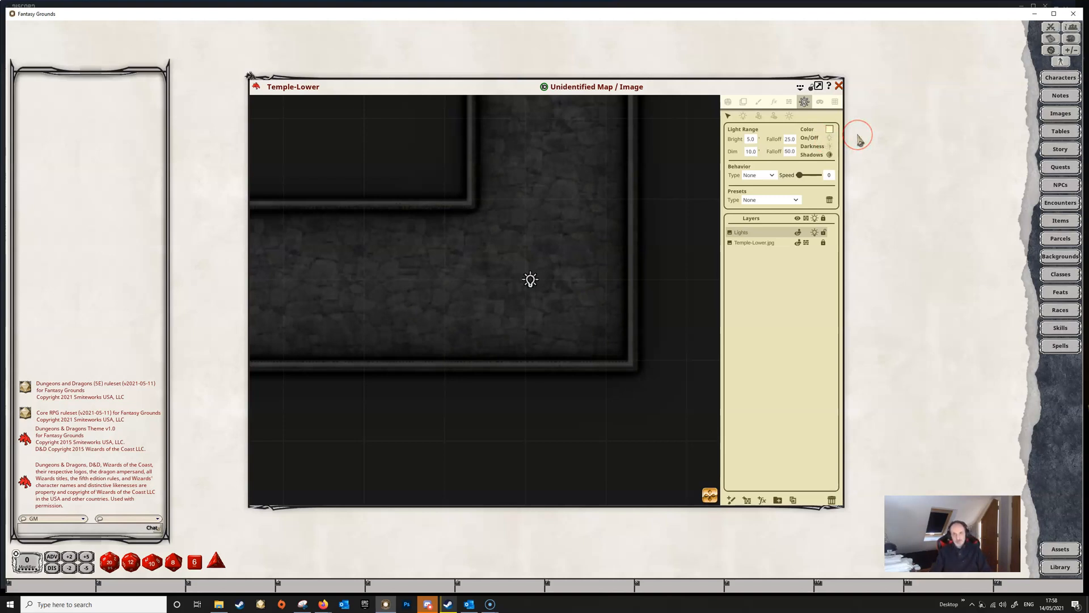
click(830, 138)
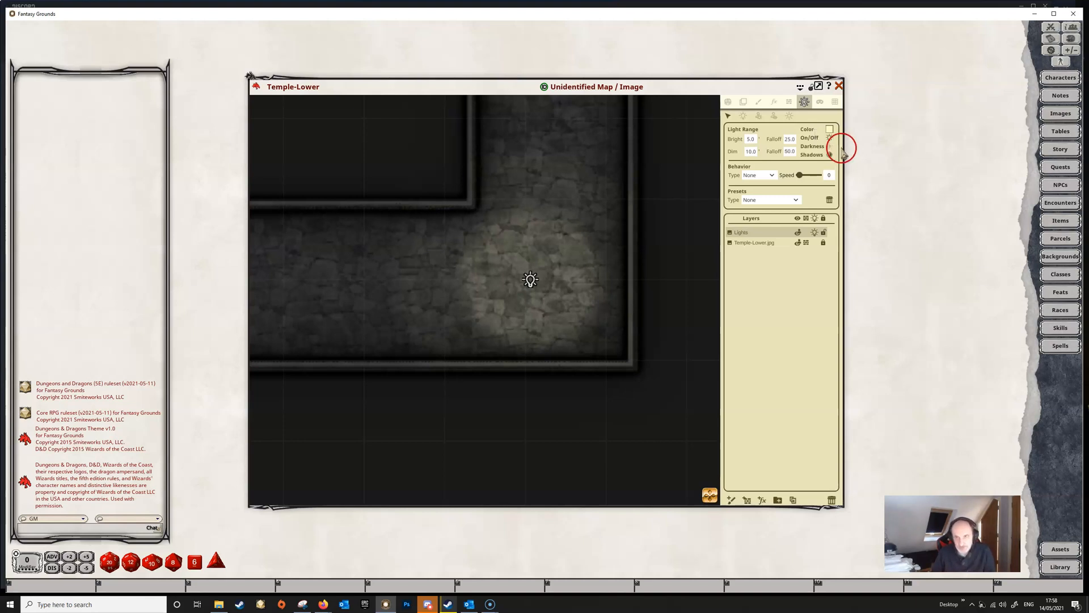
mouse_move(844, 146)
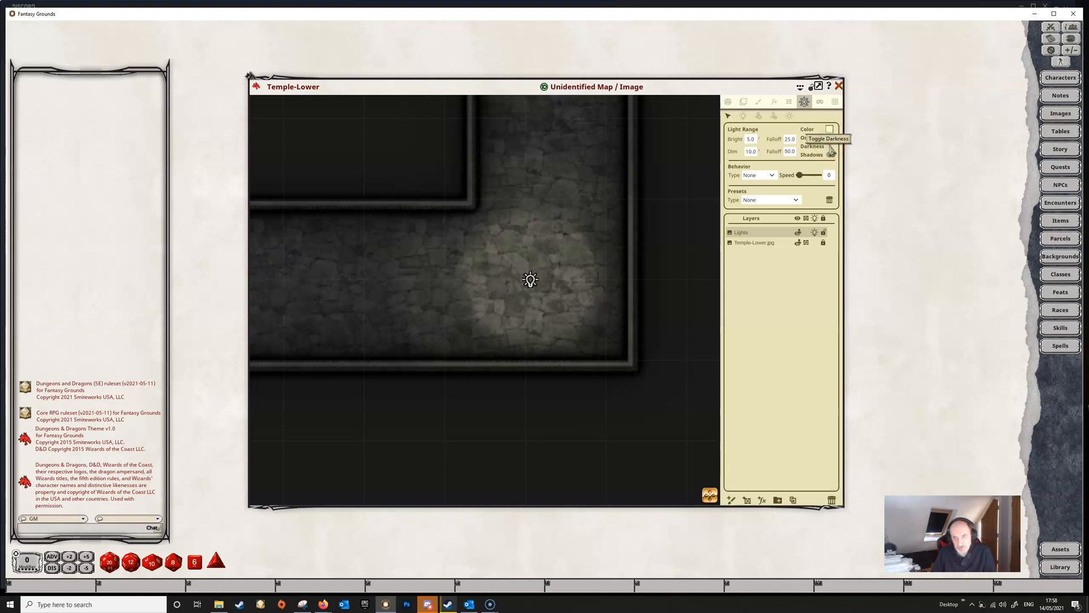
- Make the corridor light emit darkness, then switch it back to normal light
click(828, 128)
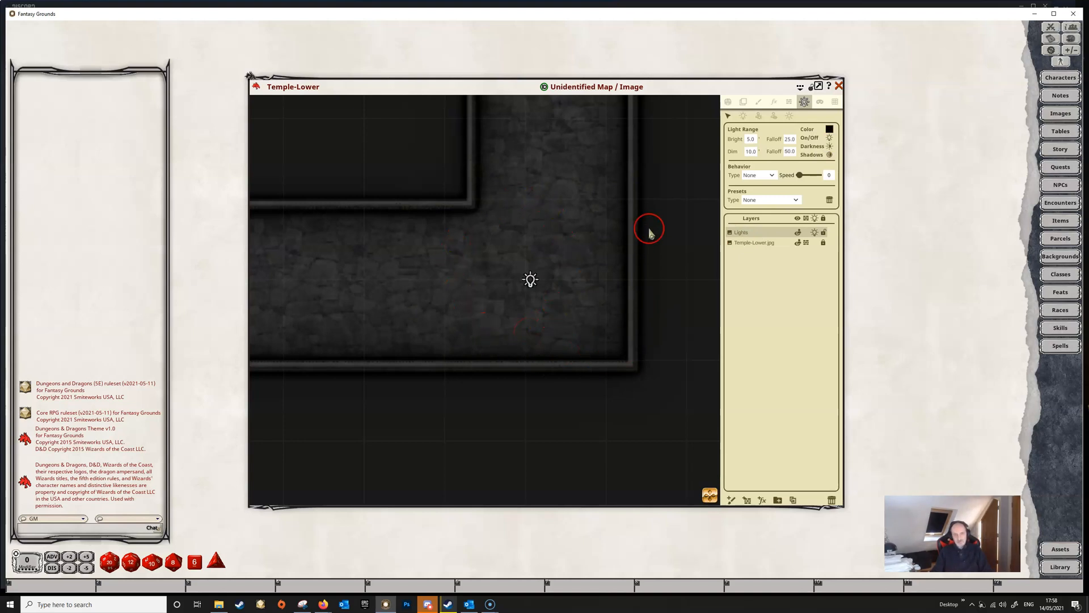
mouse_move(392, 317)
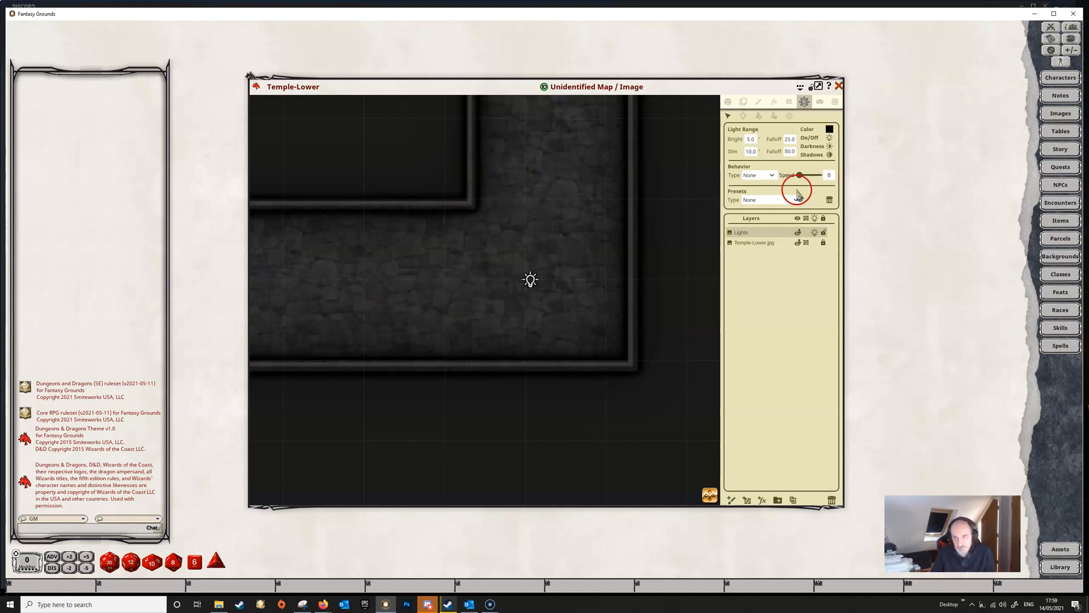
mouse_move(829, 154)
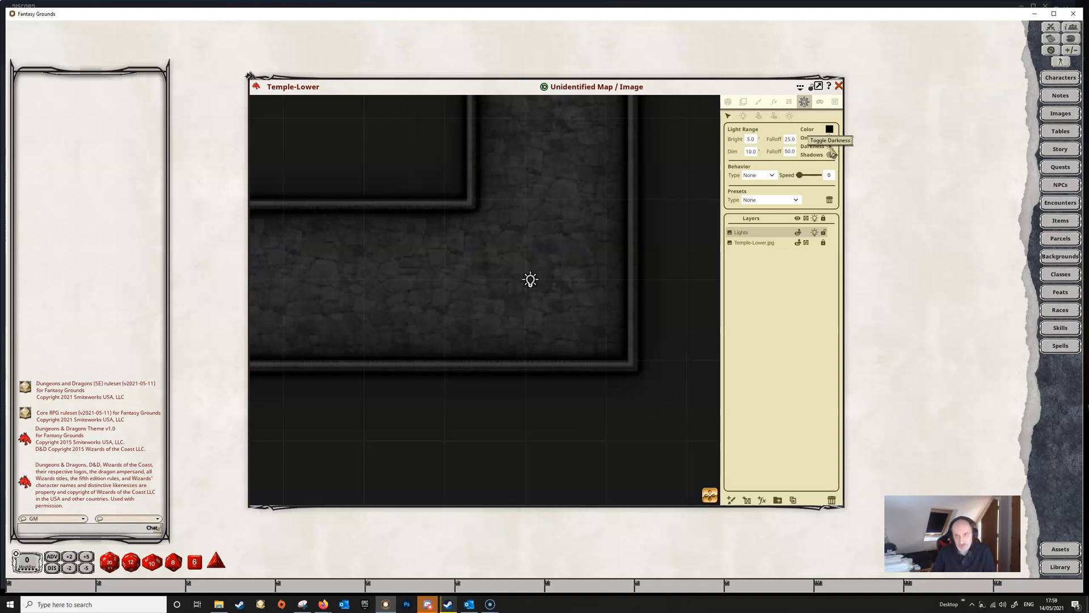
click(830, 128)
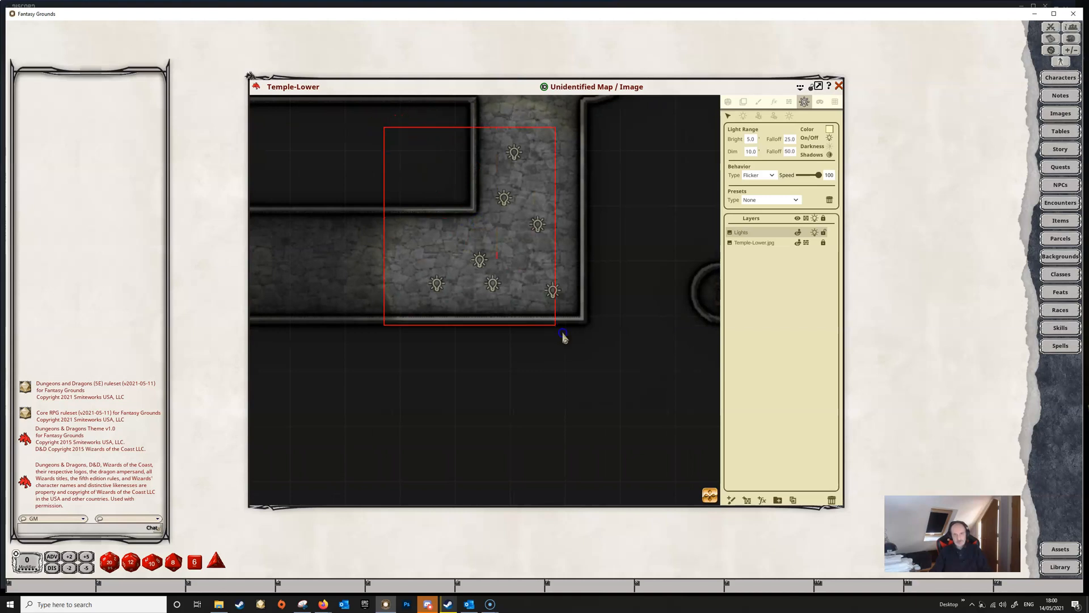
- Select the group of corridor candle lights and delete them
click(768, 200)
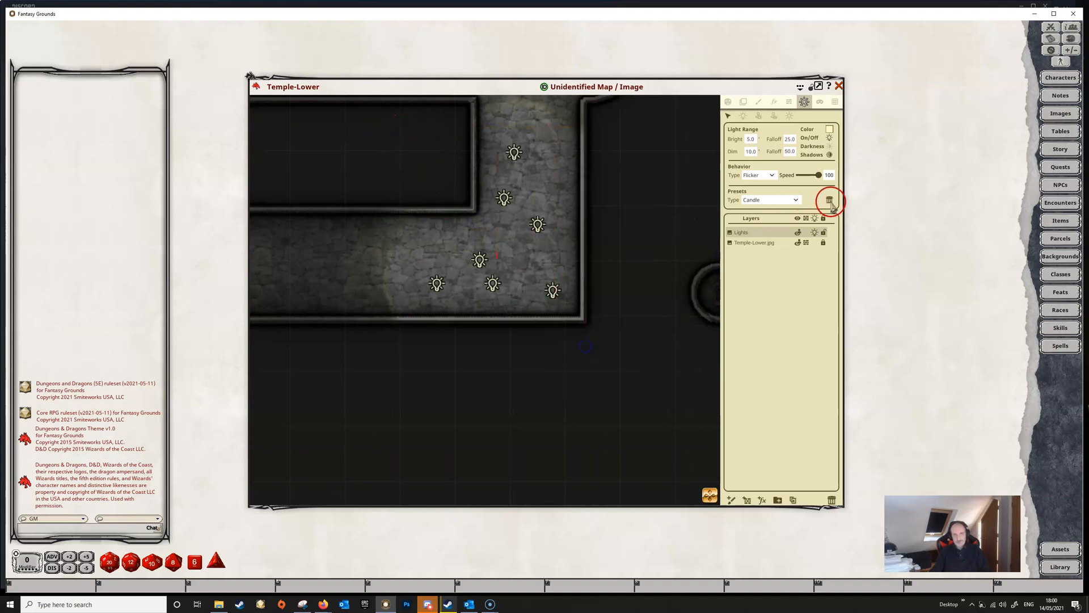
click(829, 200)
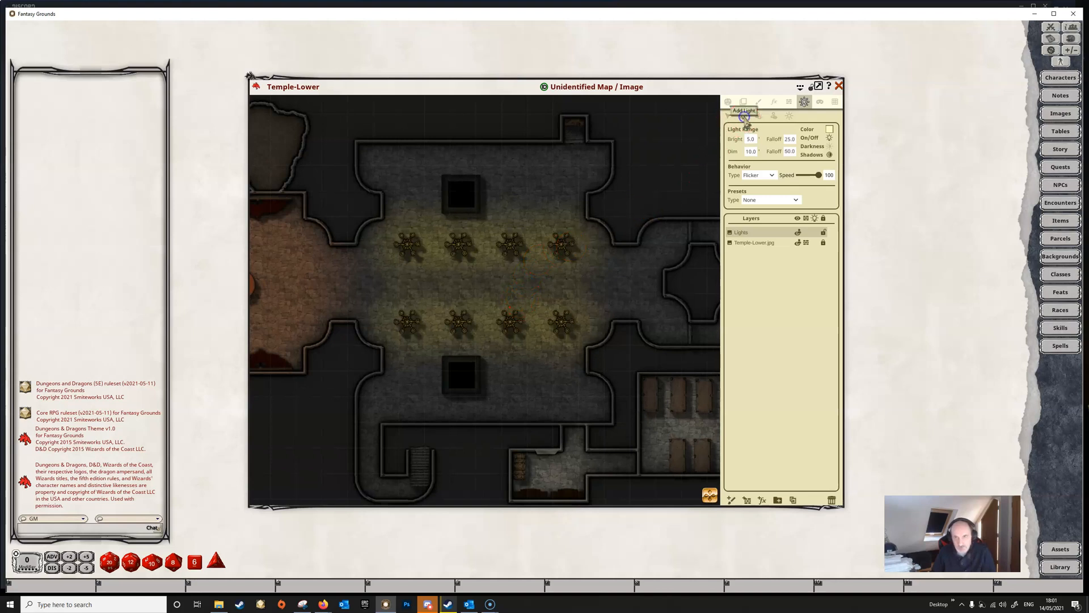
- Start Add Light with a preset to place flickering lights on the hall statues
click(798, 200)
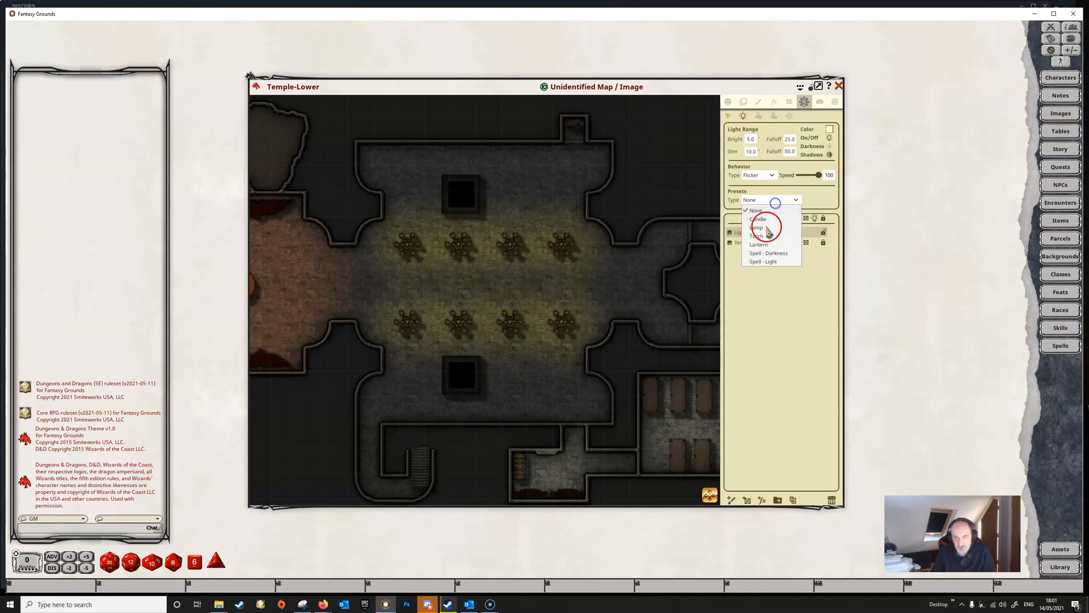
click(757, 218)
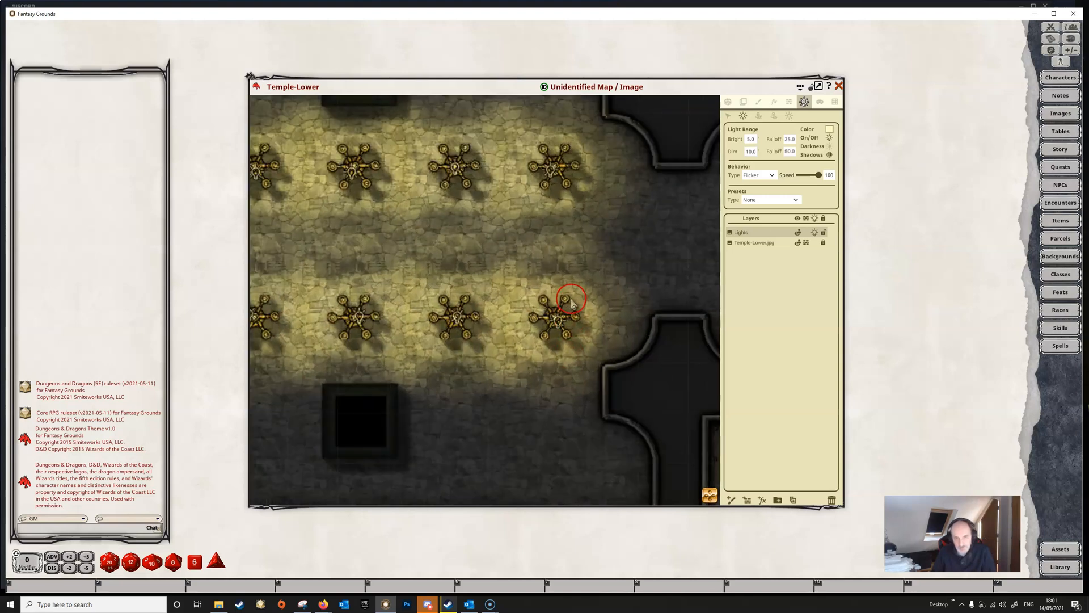
mouse_move(550, 357)
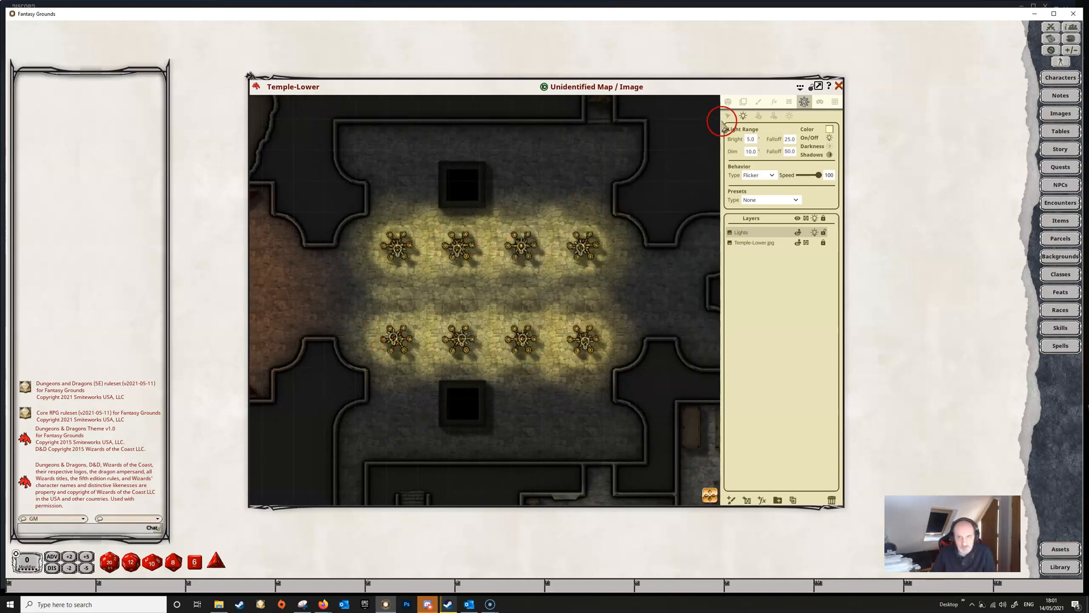
- Box-select all the statue lights in the hall and remove them
drag(361, 223, 611, 388)
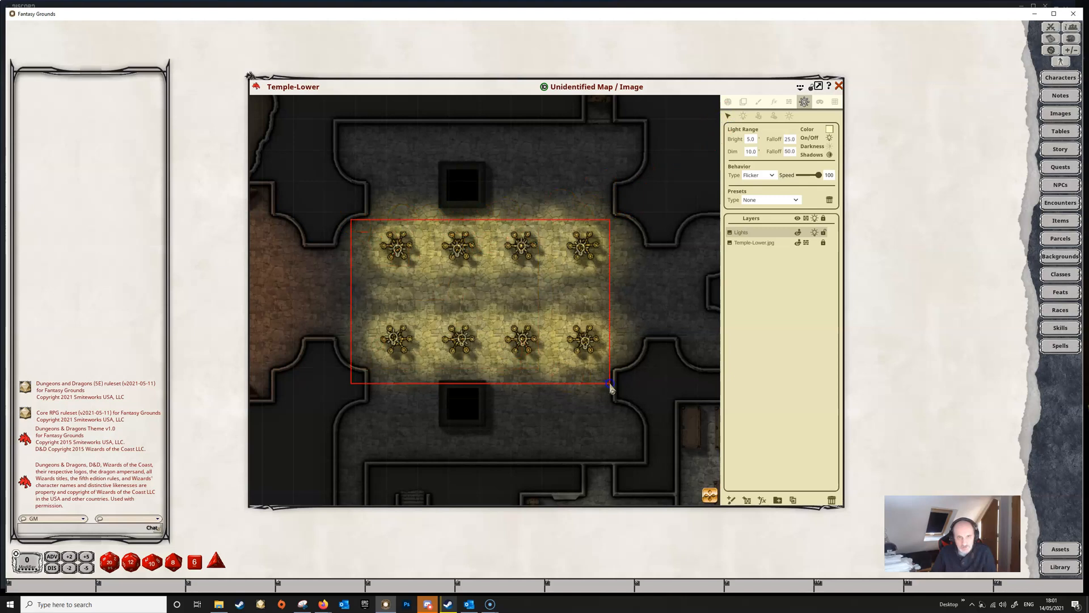
click(768, 199)
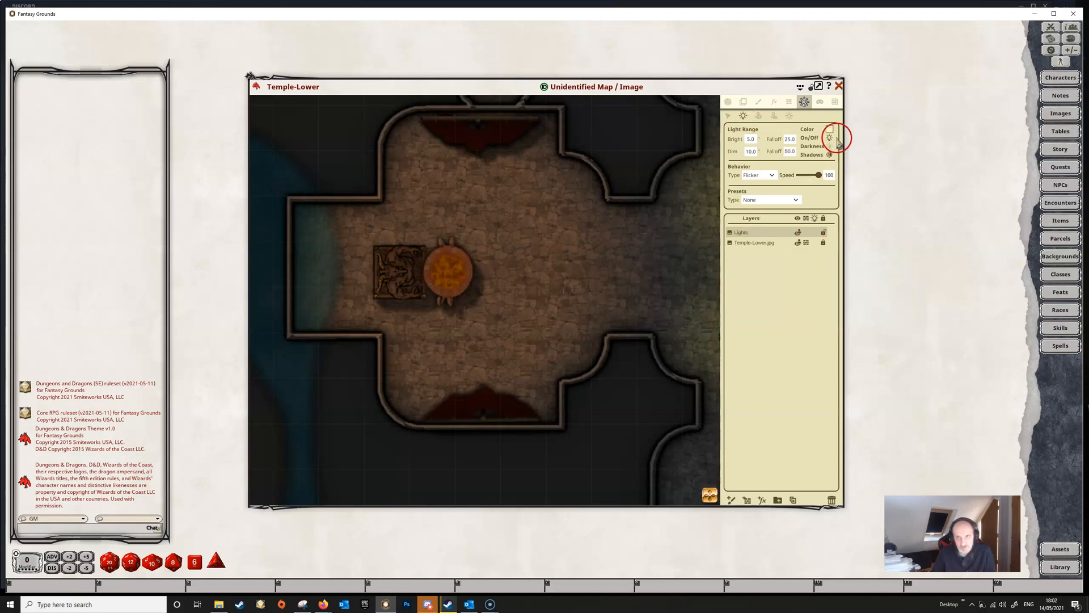
- Set the light colour to a bright orange-red in the Pick Color dialog
click(831, 137)
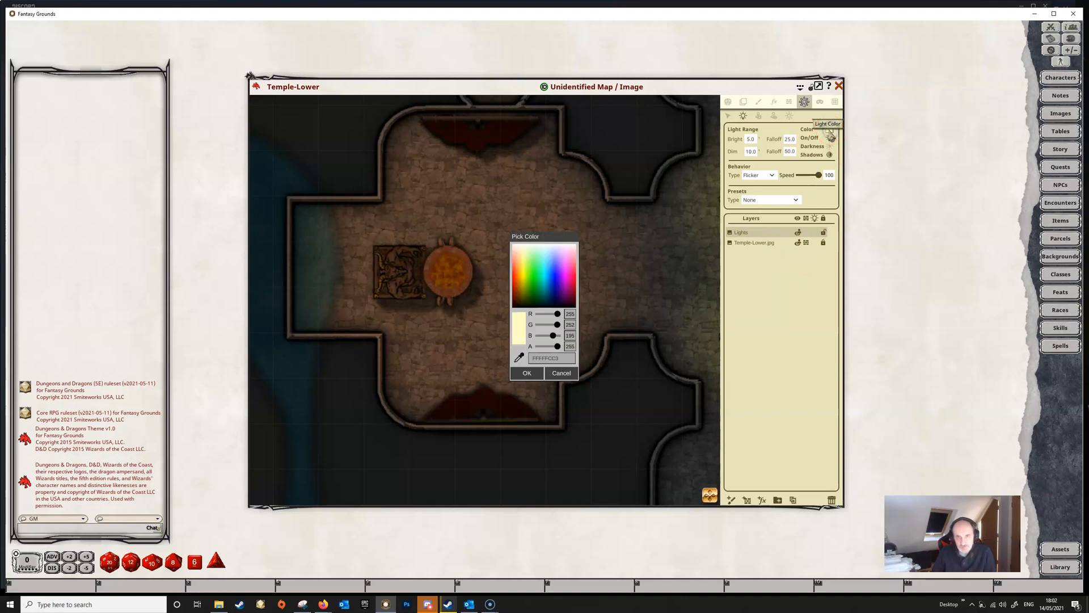
click(518, 297)
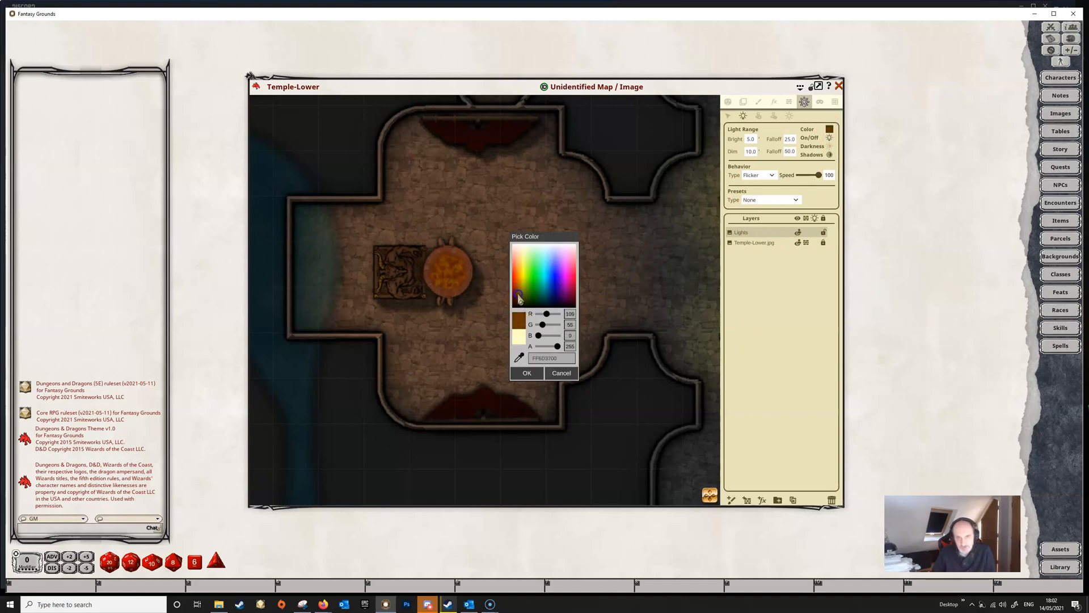
click(516, 278)
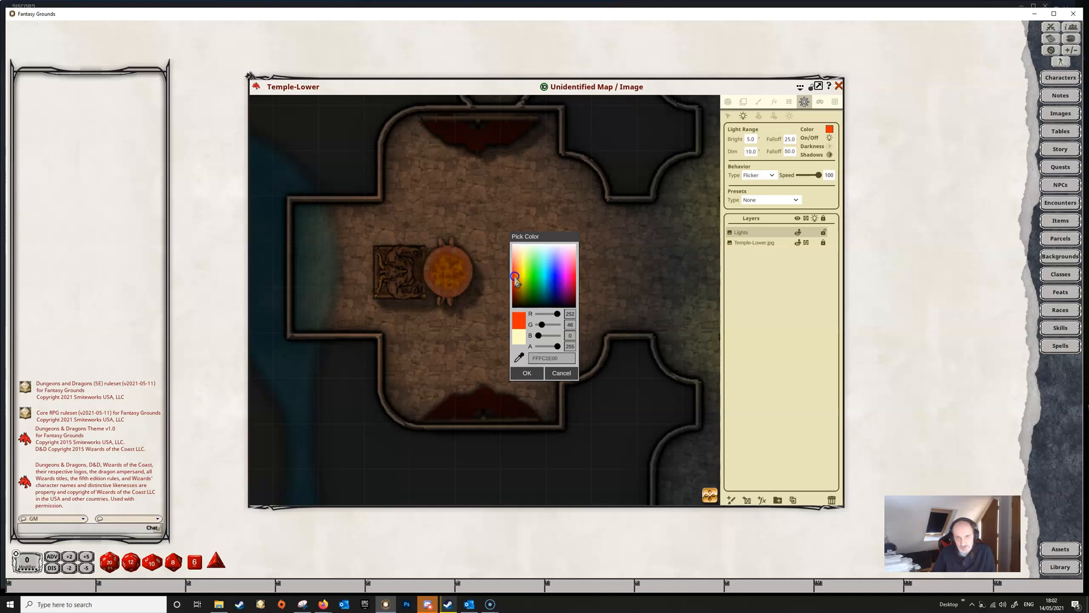
mouse_move(516, 373)
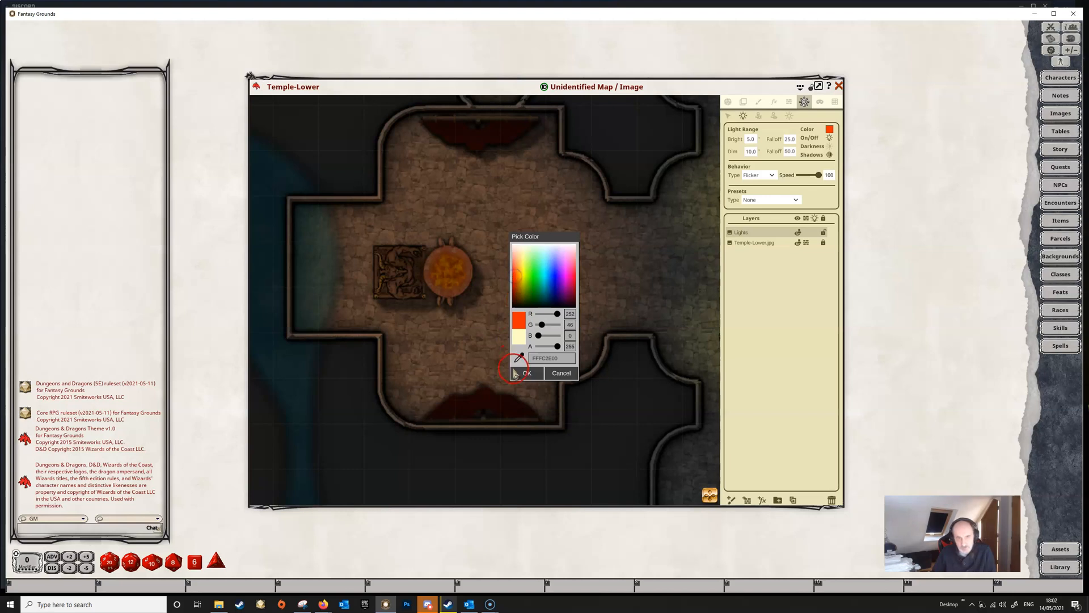
click(524, 374)
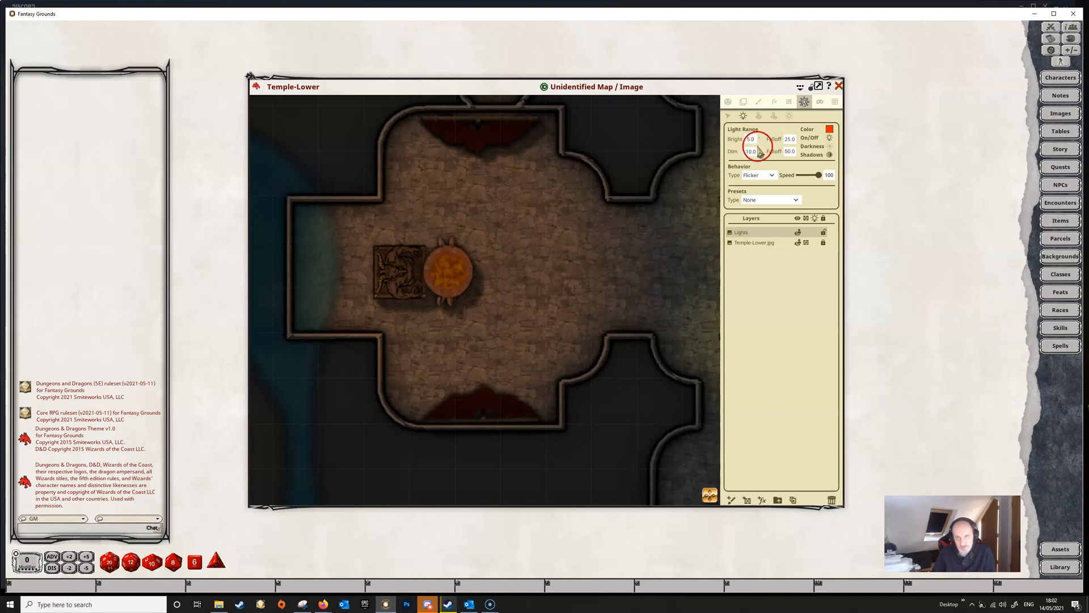
mouse_move(792, 137)
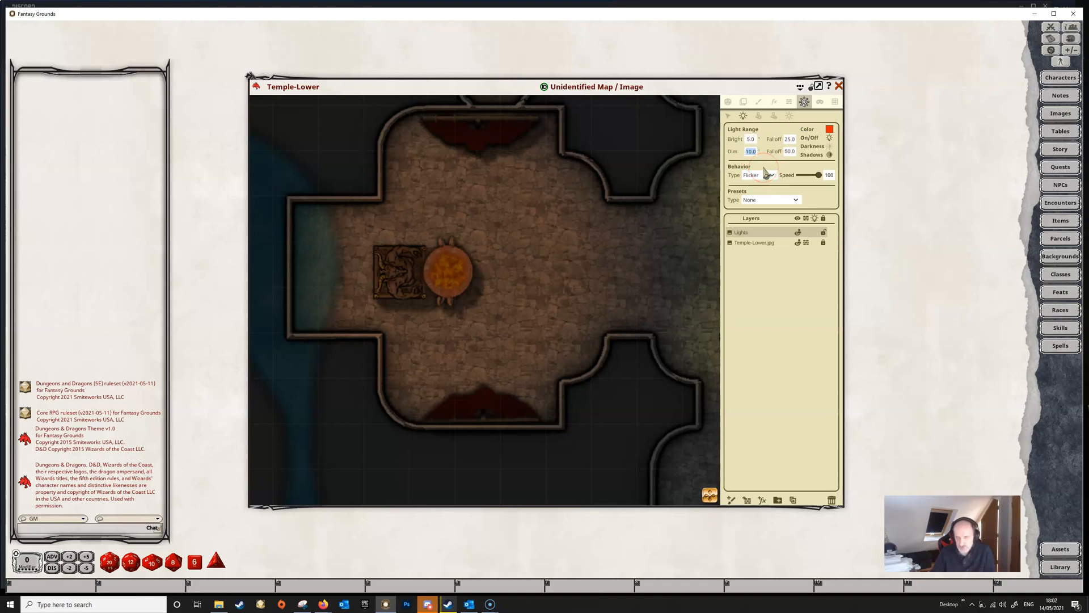
- Widen the brazier light's dim range to 20
text(20)
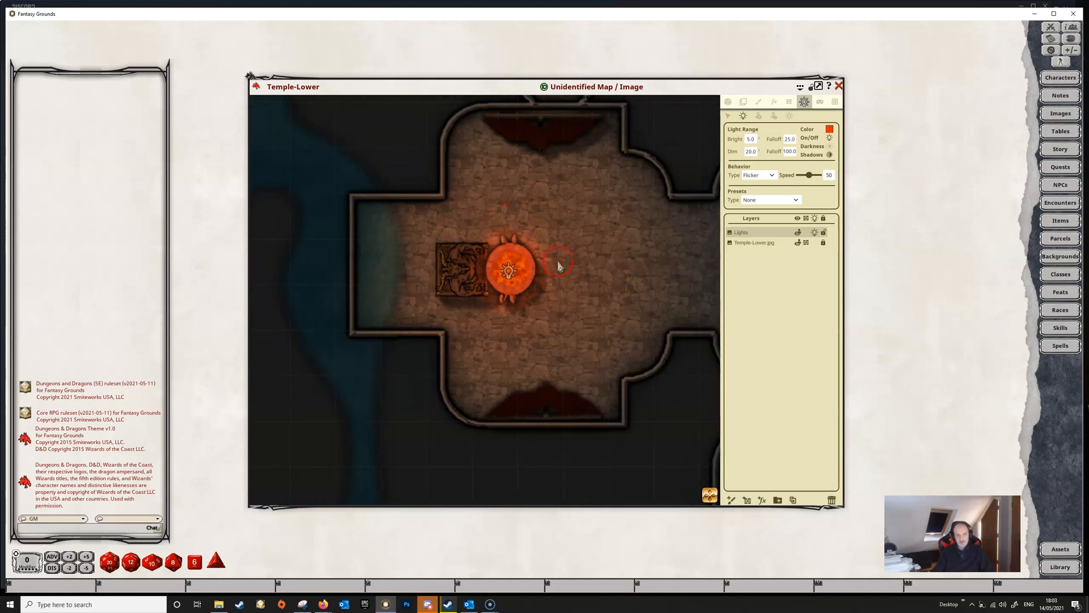
- Move the flickering orange light icon directly onto the brazier
drag(559, 266, 490, 242)
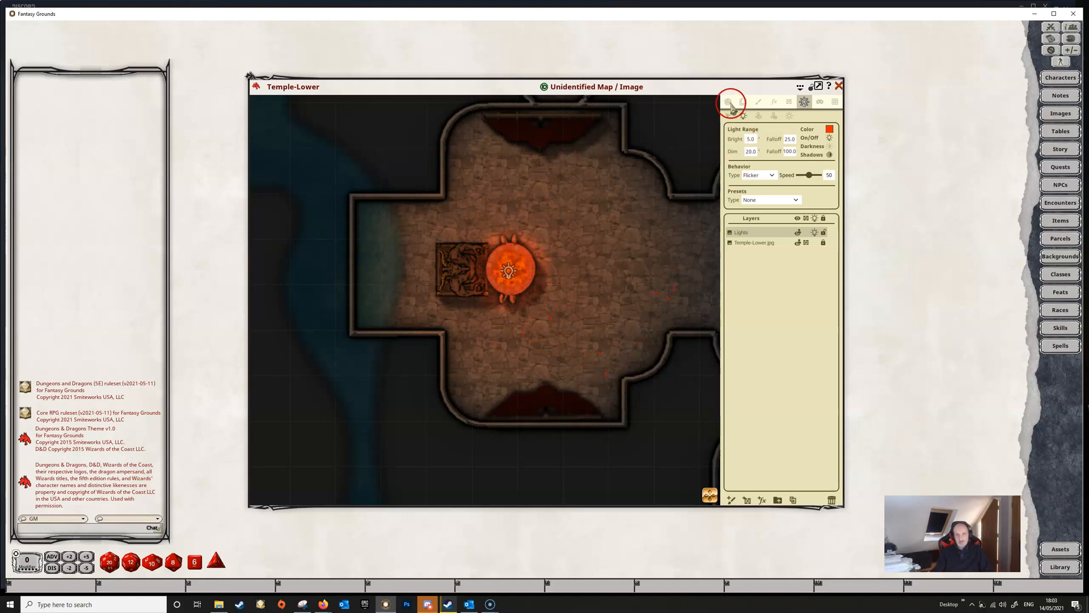
- Toggle Player Vision Preview from the Actions panel and nudge the light around the brazier
click(728, 101)
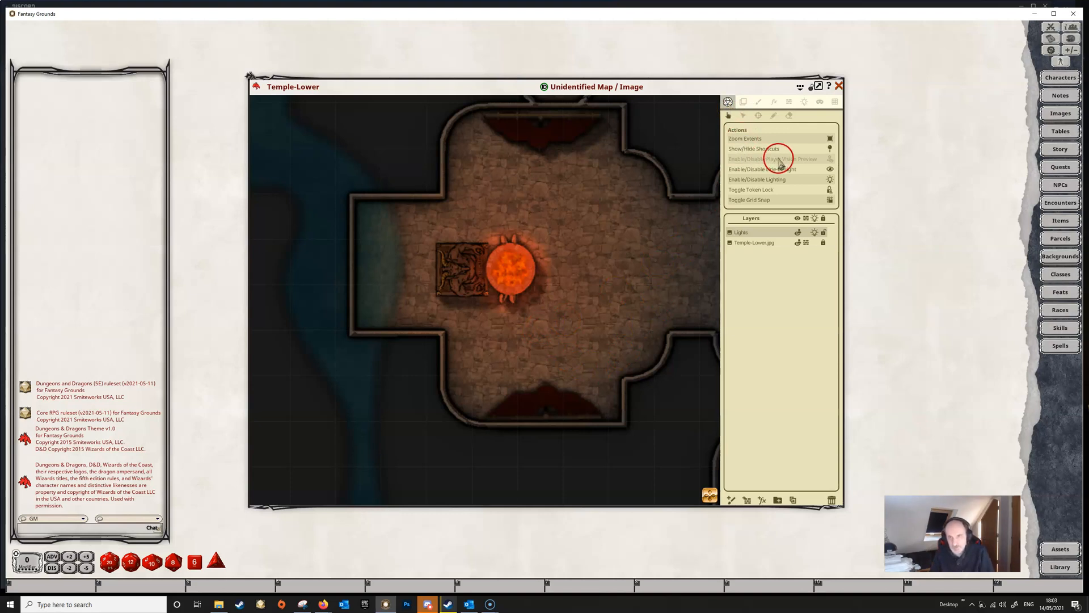
click(829, 159)
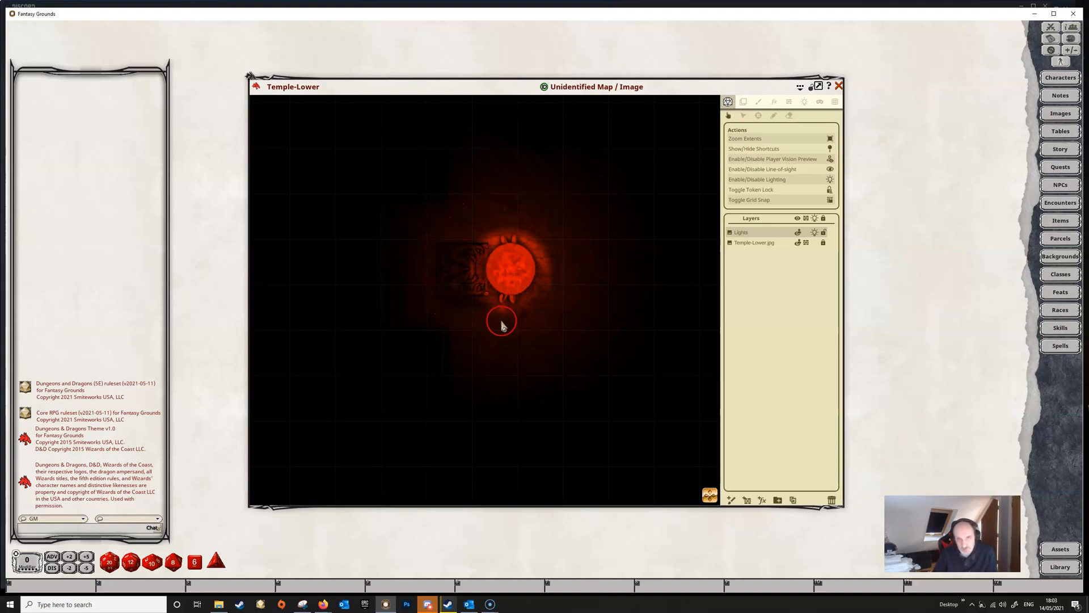
drag(501, 323, 474, 249)
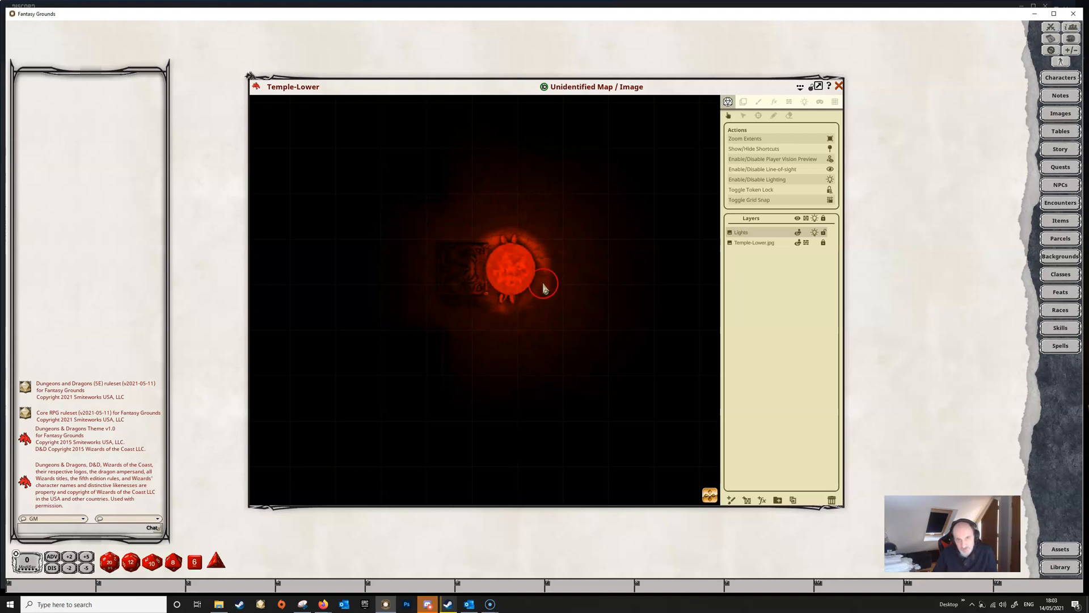
drag(545, 287, 474, 258)
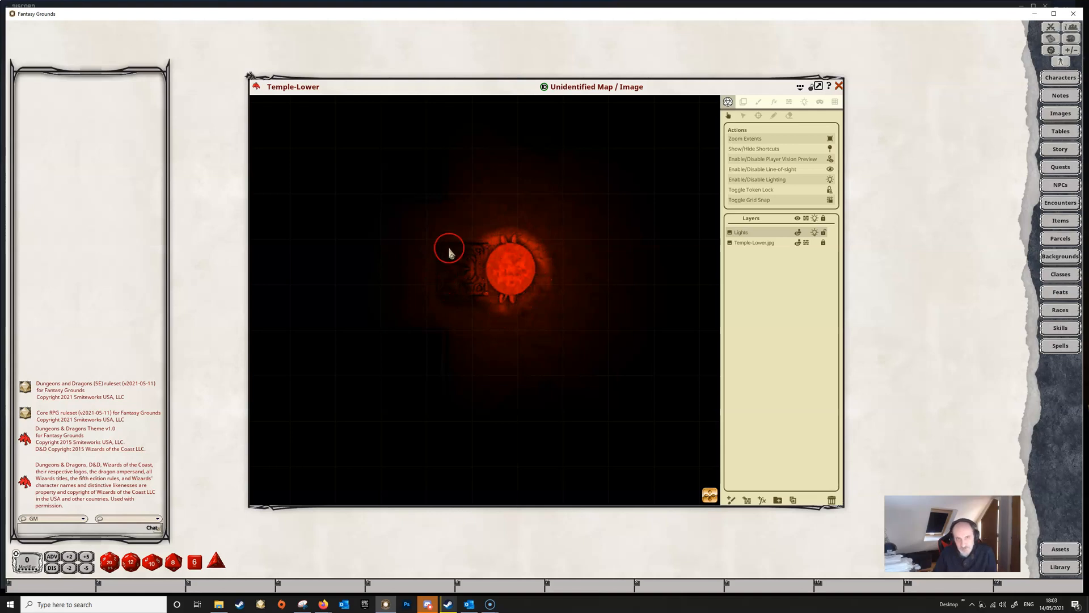
mouse_move(553, 197)
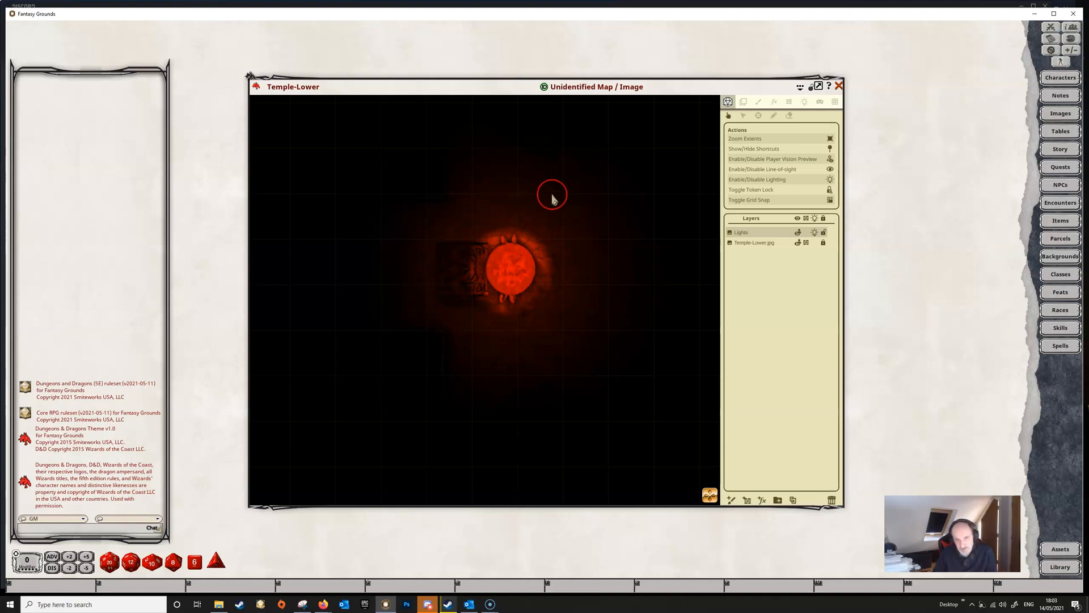
mouse_move(585, 266)
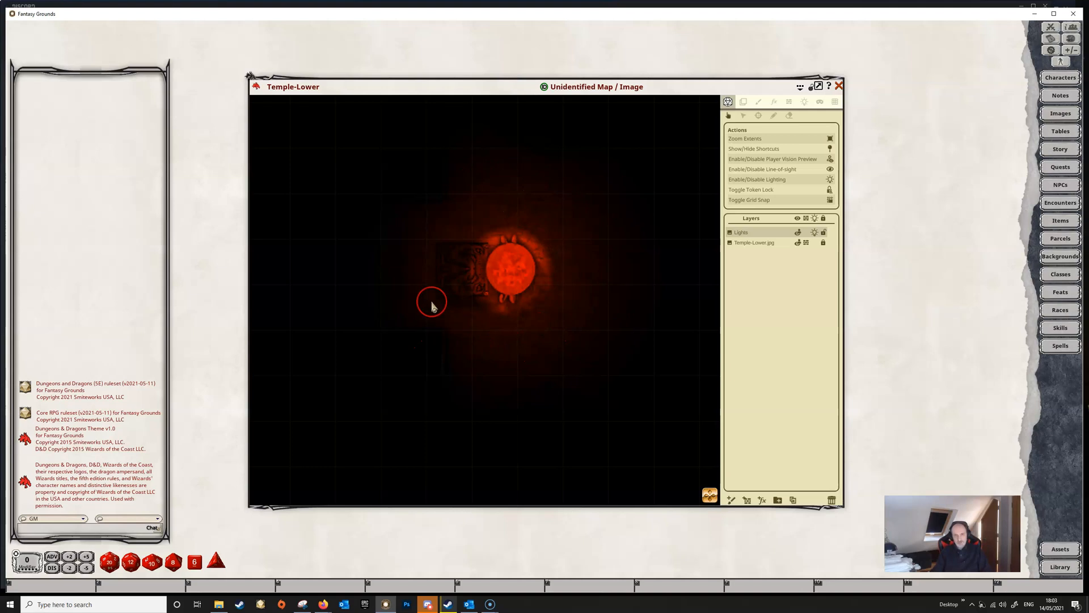
mouse_move(464, 216)
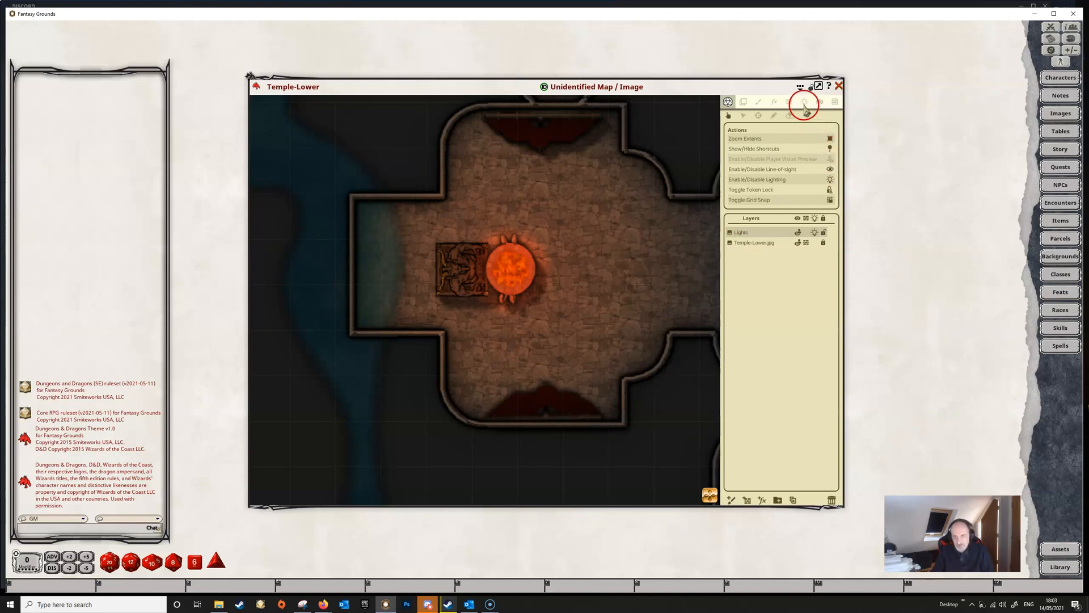
- Show the brazier light's Light Range and Behavior settings in the Lighting panel
click(805, 101)
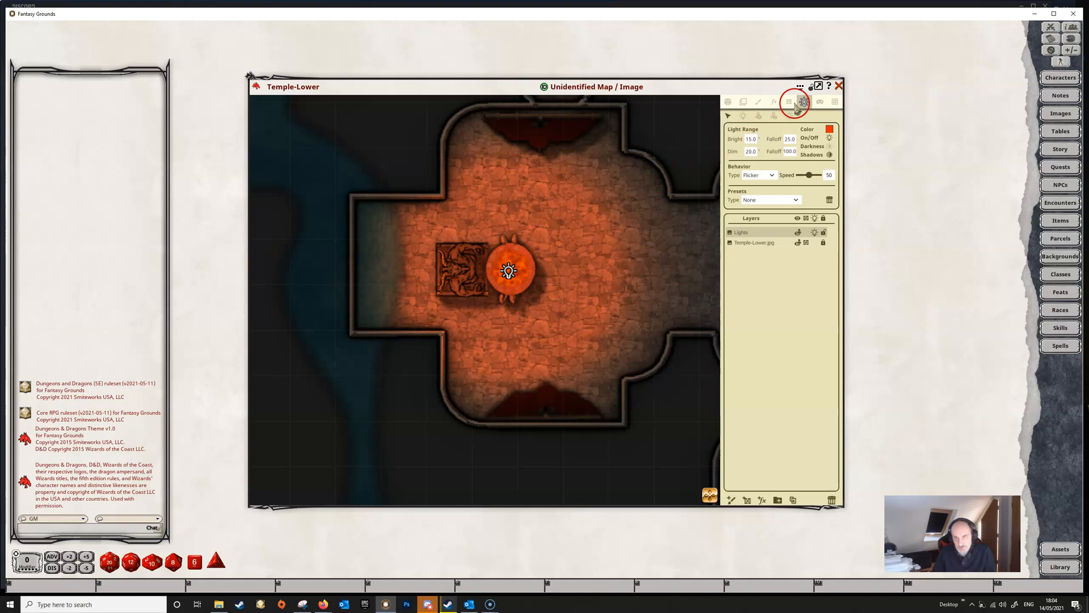
- Draw a short wall occluder along the statue's left edge in the Occluders panel
click(789, 102)
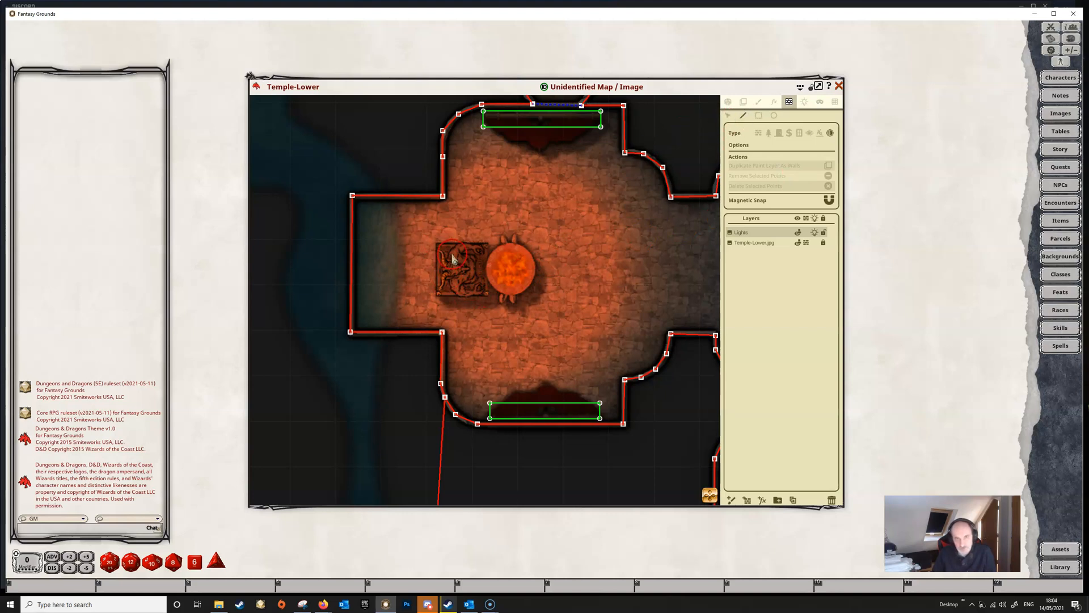
drag(451, 258, 439, 295)
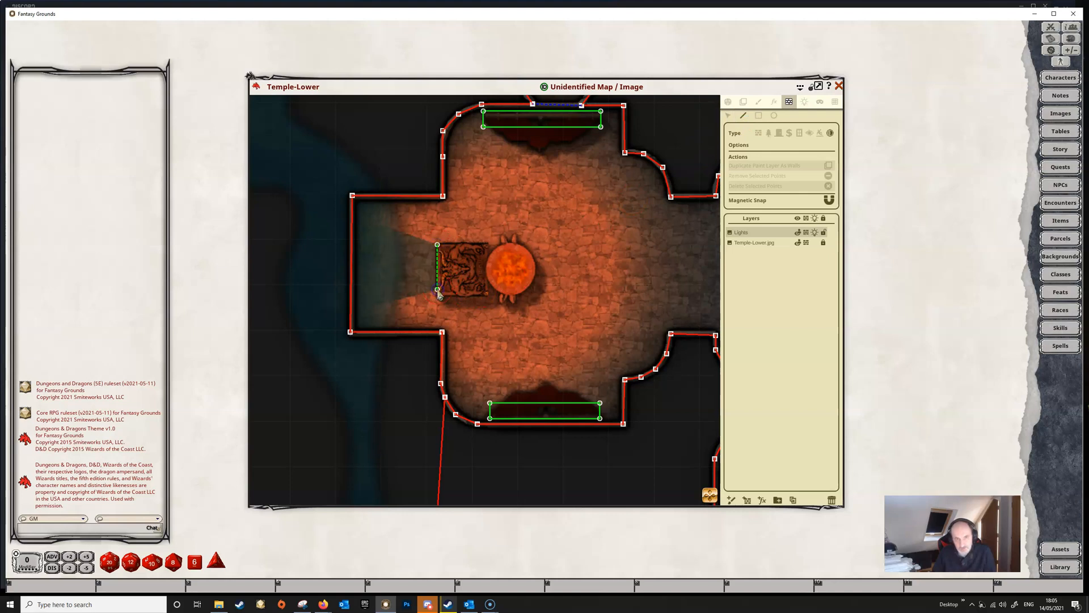
mouse_move(455, 327)
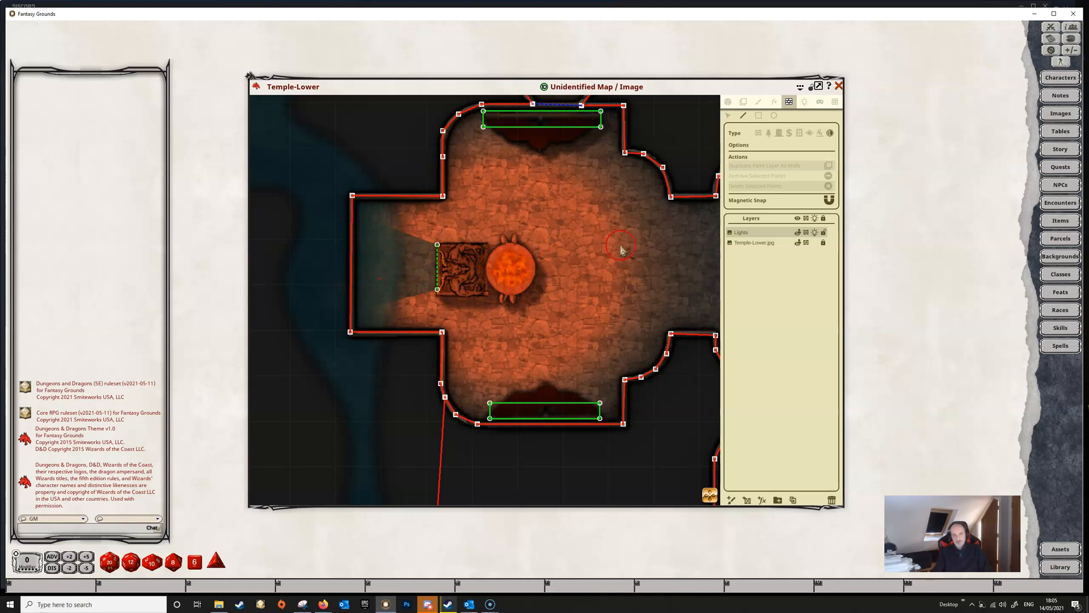
mouse_move(803, 105)
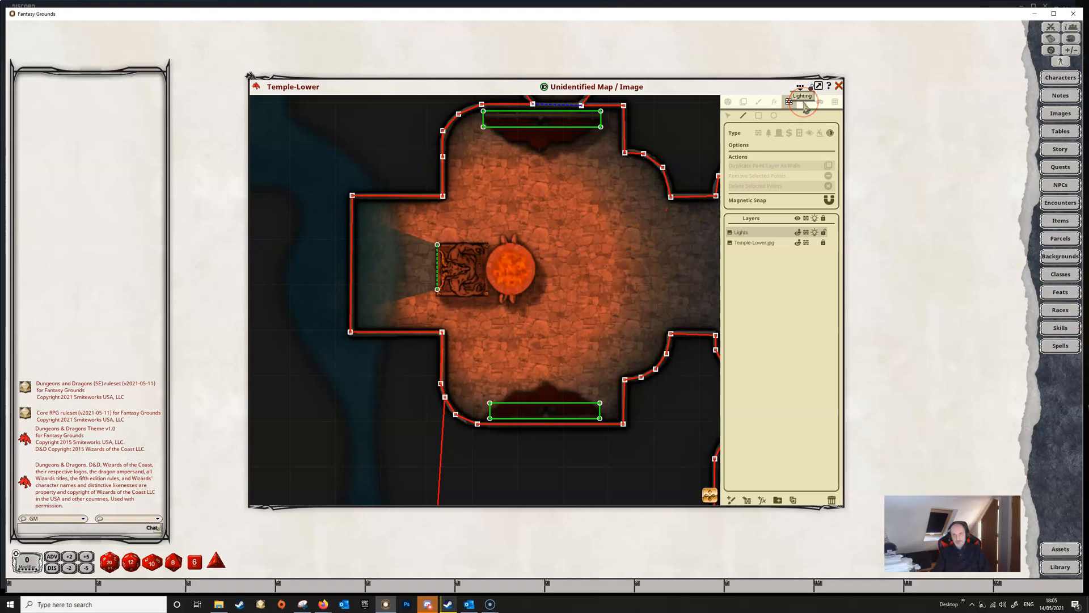
- Return to the Actions panel to enable Player Vision Preview and see the statue's shadow
click(803, 101)
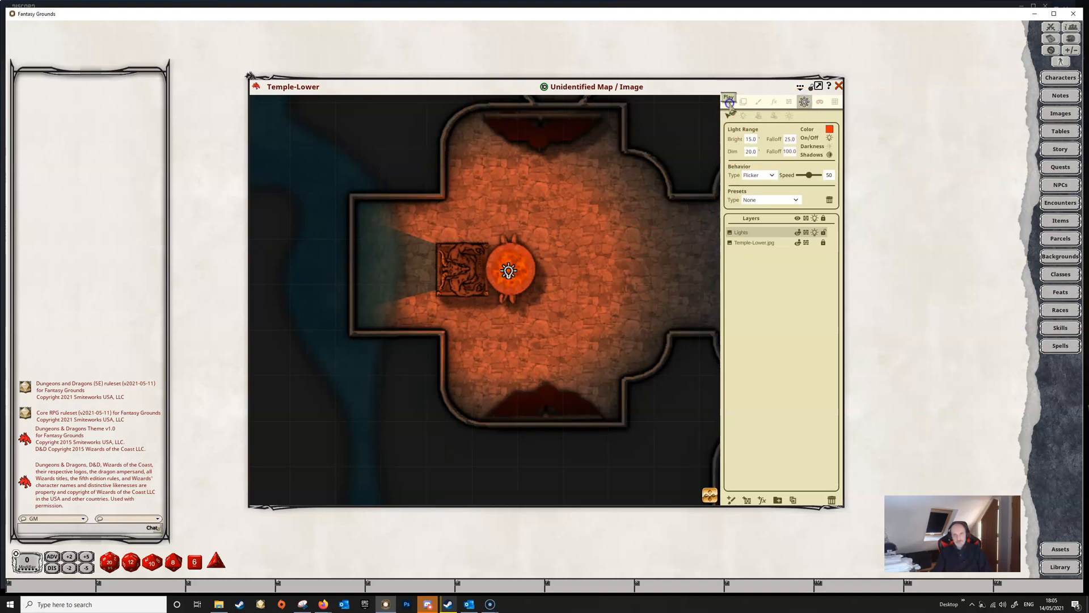
click(727, 101)
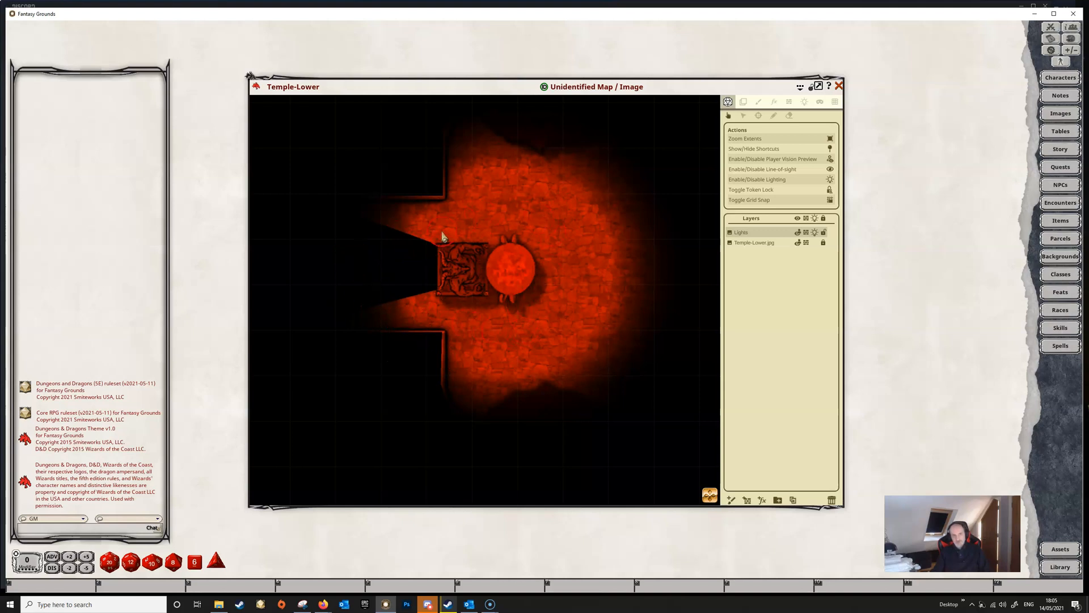
mouse_move(608, 315)
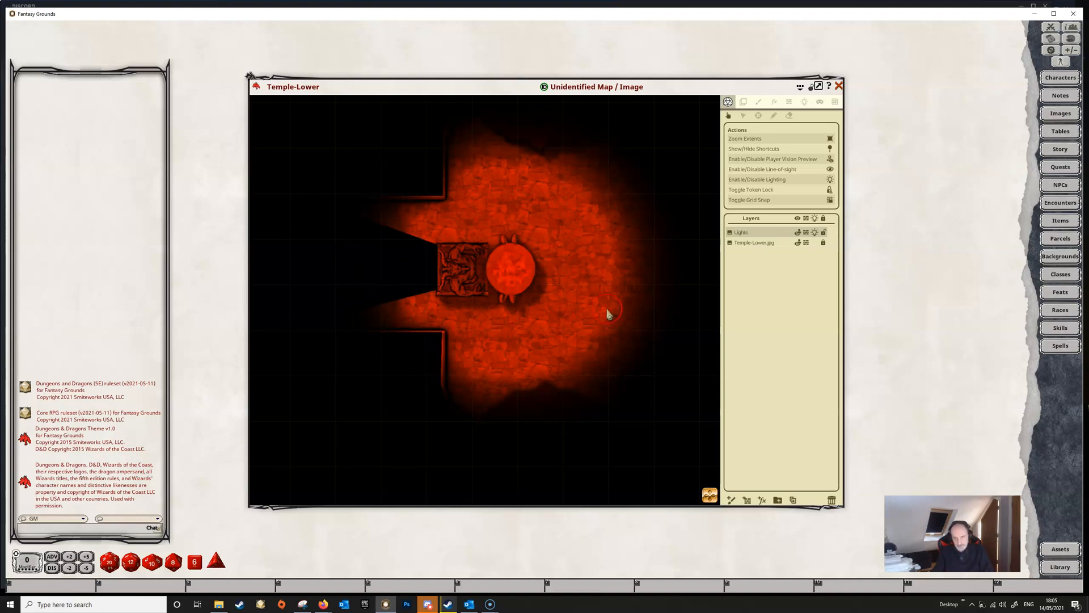
mouse_move(10, 604)
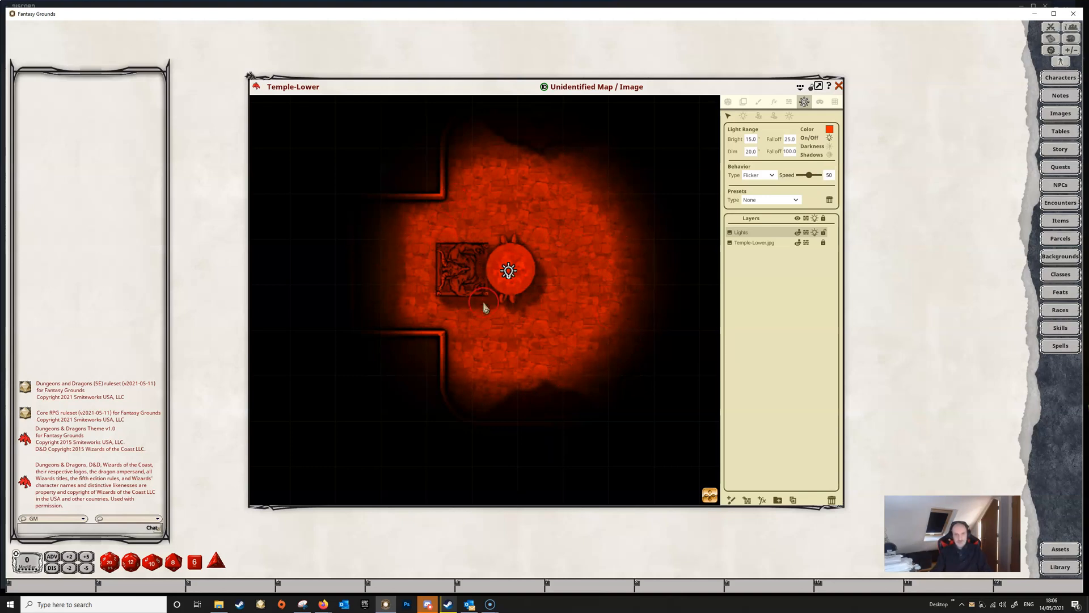
mouse_move(441, 261)
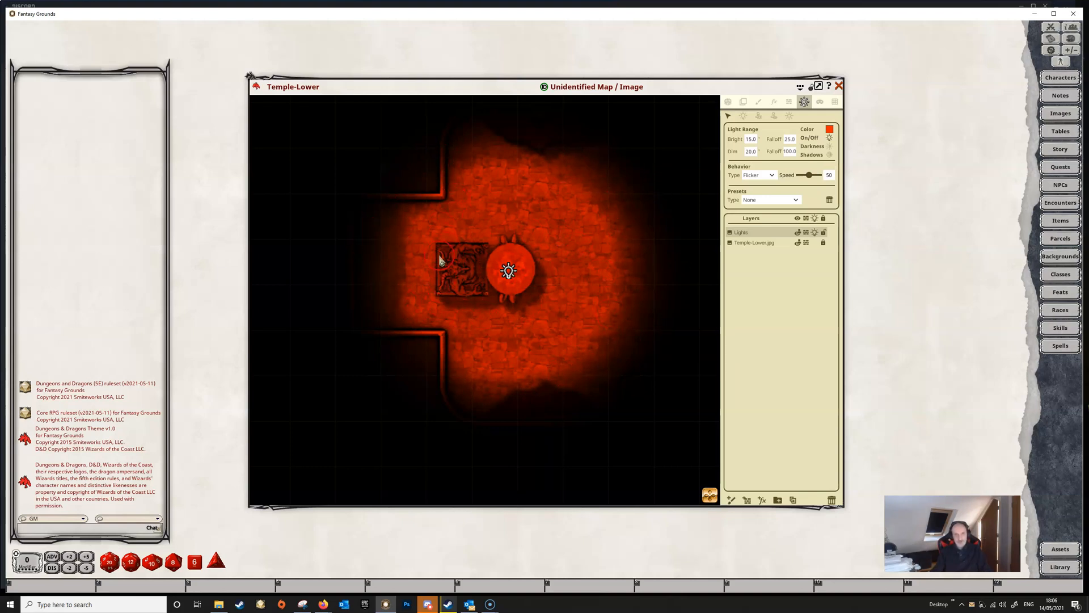
mouse_move(467, 279)
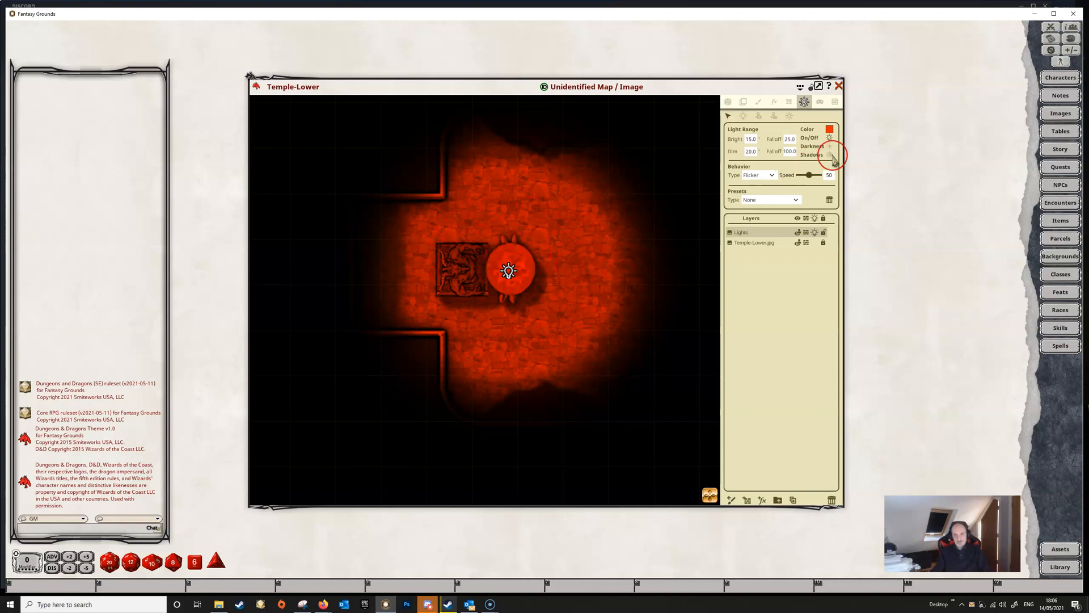
mouse_move(832, 159)
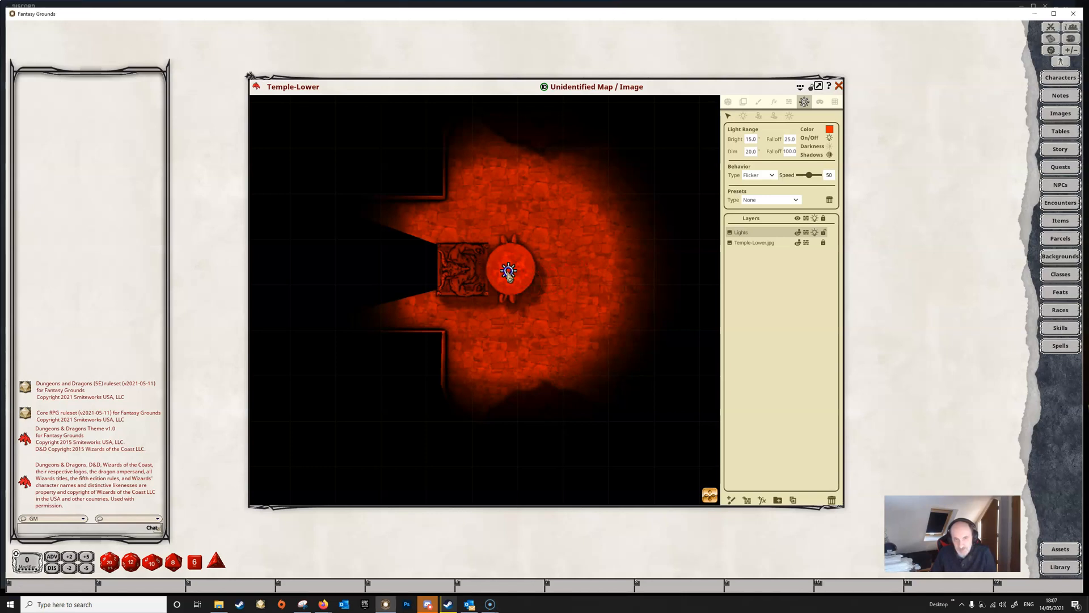
- Drag the light east, above, right of and below the brazier to test shadows, then recentre it on the basin
drag(509, 270, 599, 270)
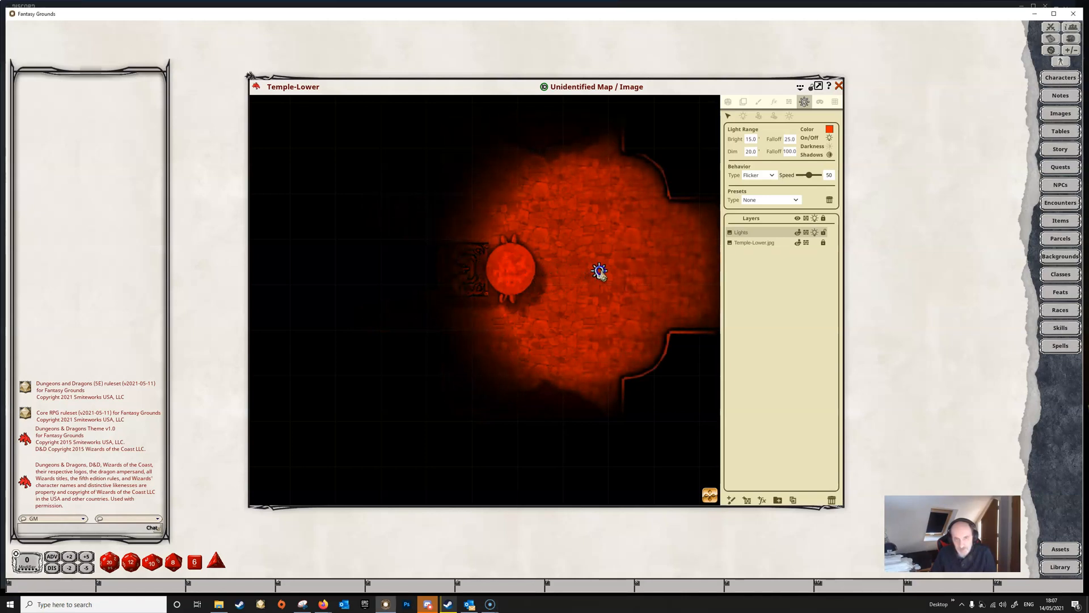
drag(599, 271, 461, 212)
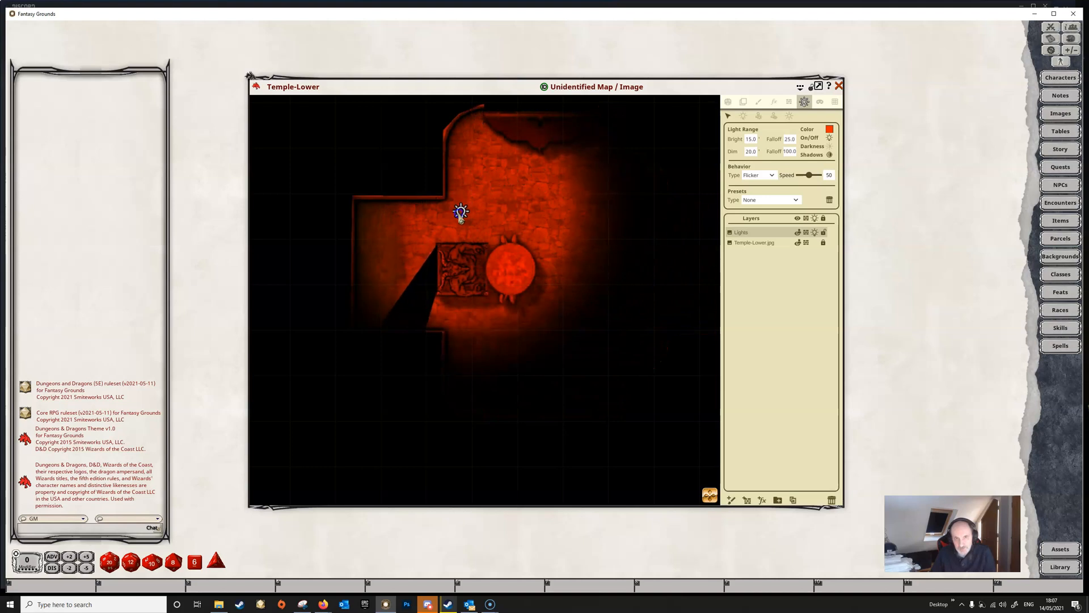
drag(461, 211, 511, 279)
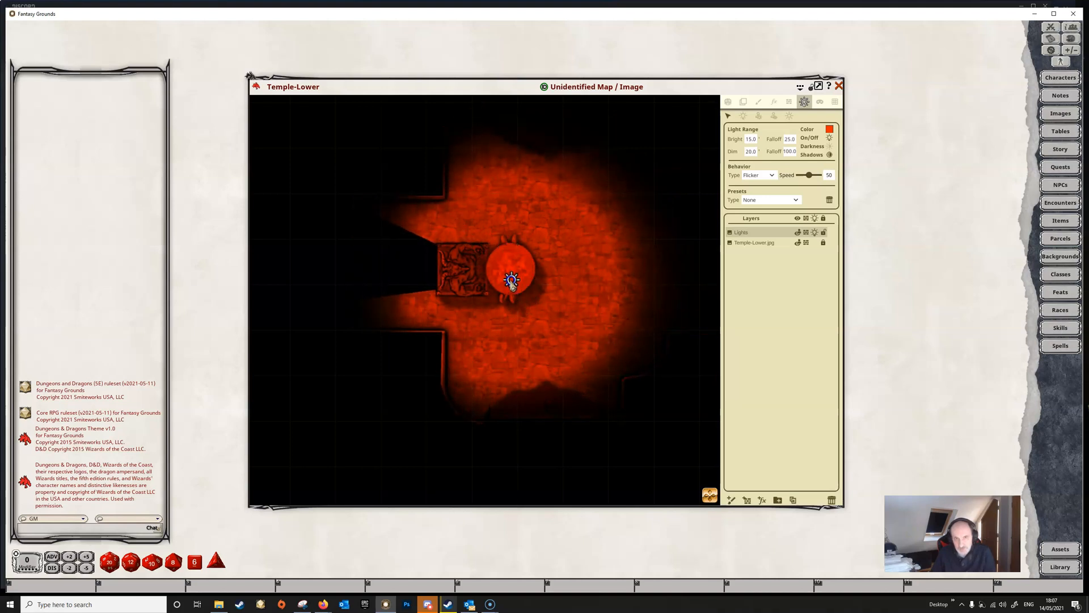
drag(510, 280, 549, 268)
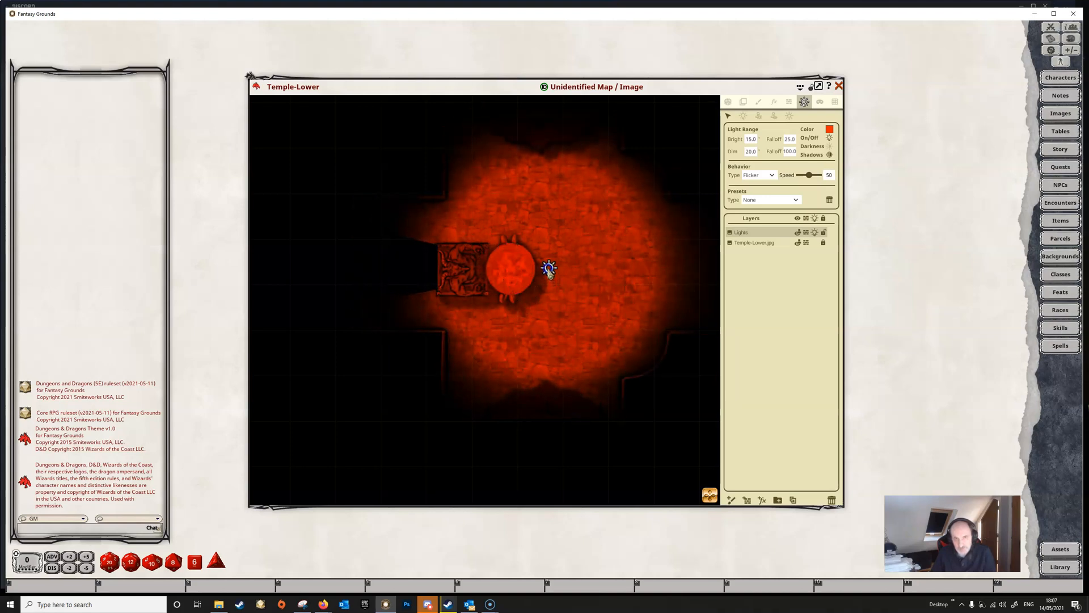
drag(549, 268, 524, 311)
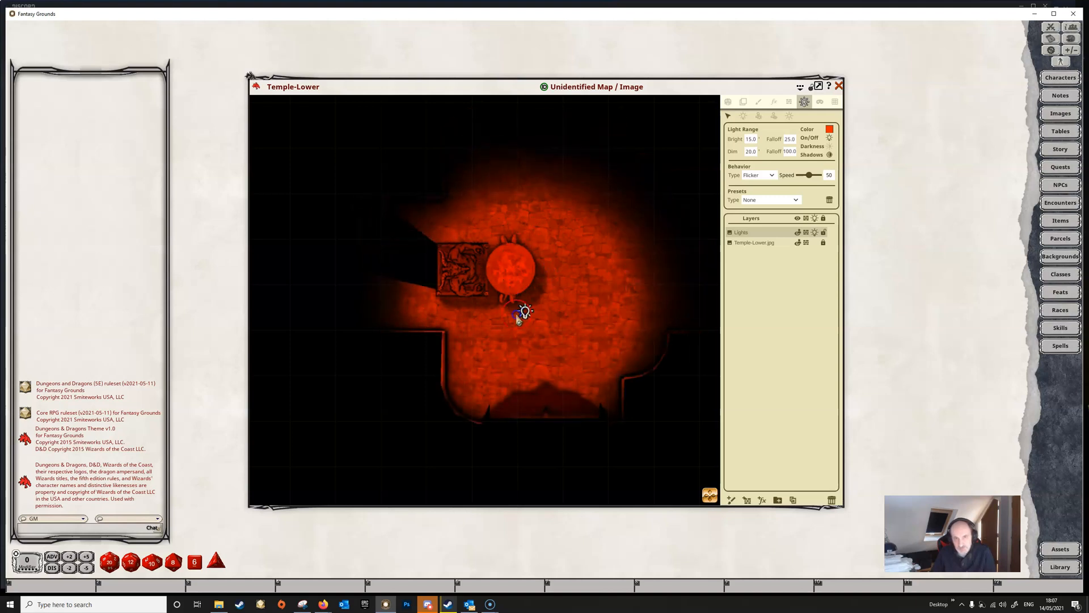
drag(525, 311, 510, 271)
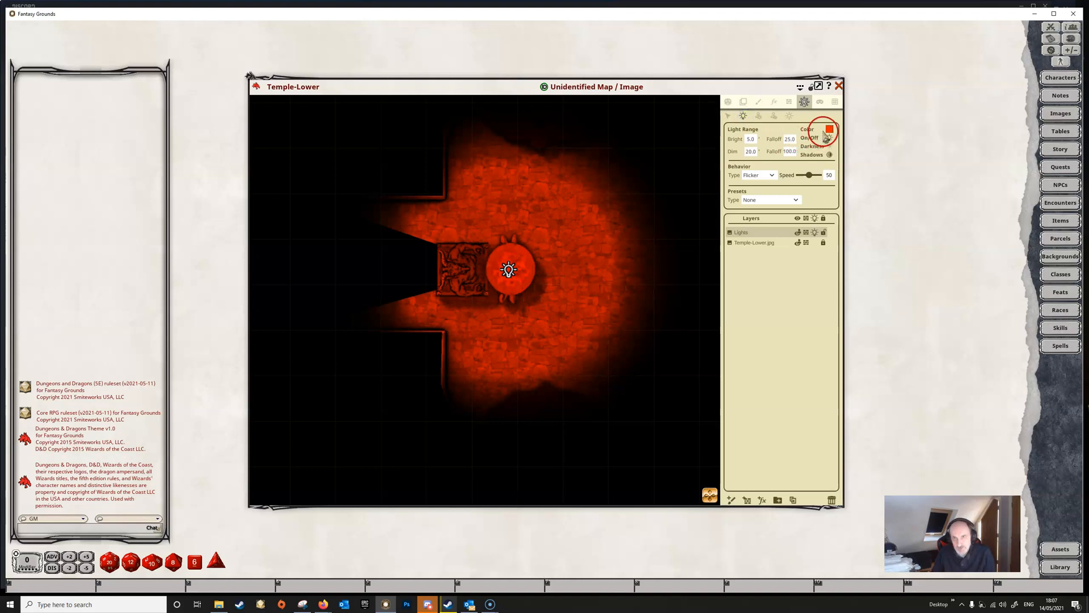
- Set the light colour to a faint red with alpha 19 and green 0, and confirm it
click(828, 132)
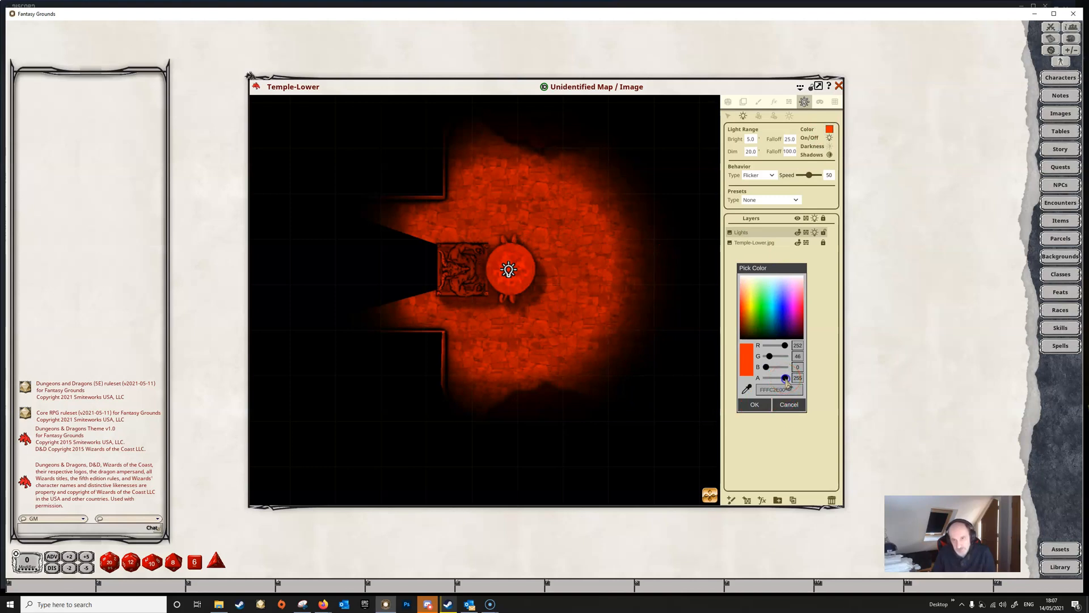
drag(789, 377, 784, 376)
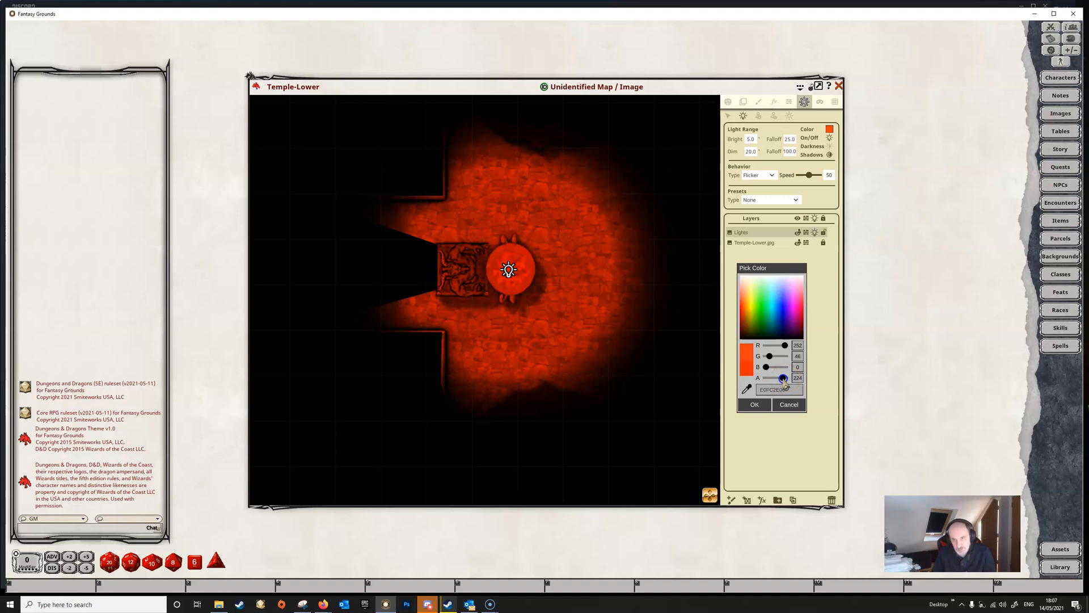
drag(784, 377, 775, 377)
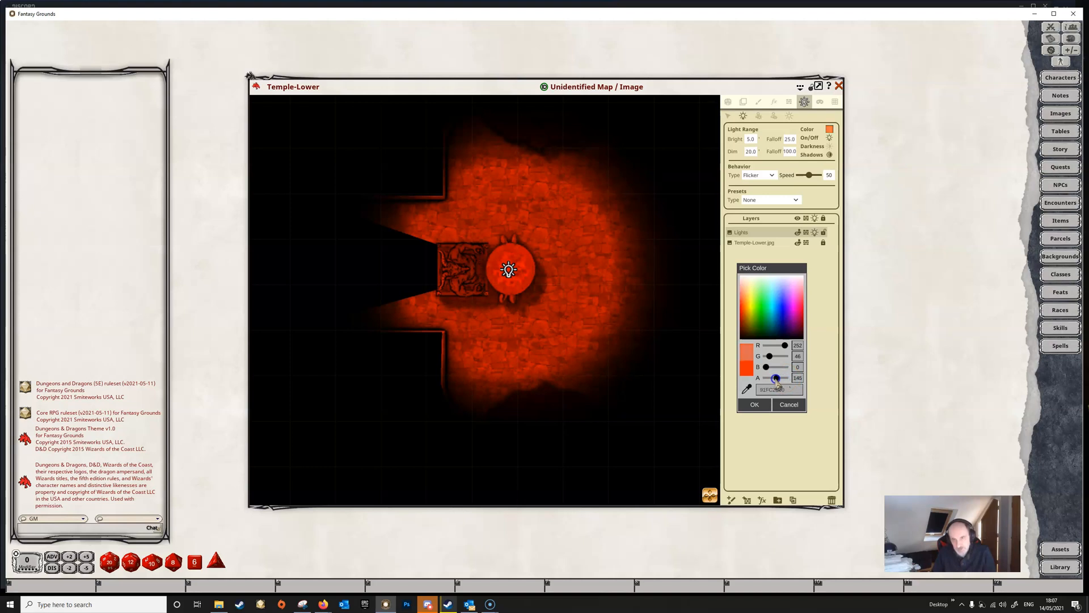
drag(777, 377, 772, 377)
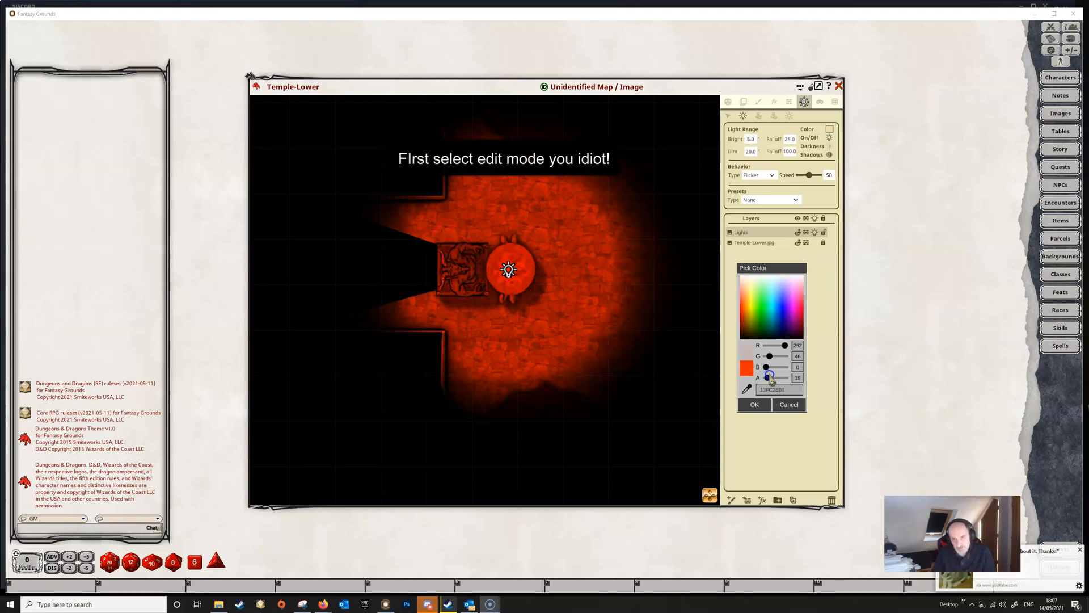
click(755, 404)
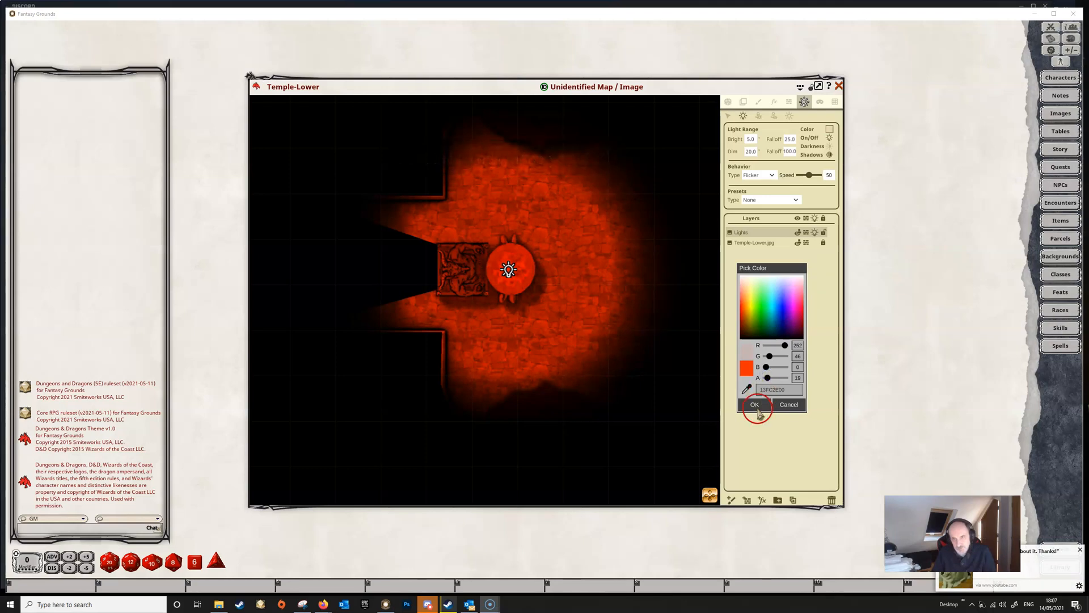
drag(769, 355, 767, 355)
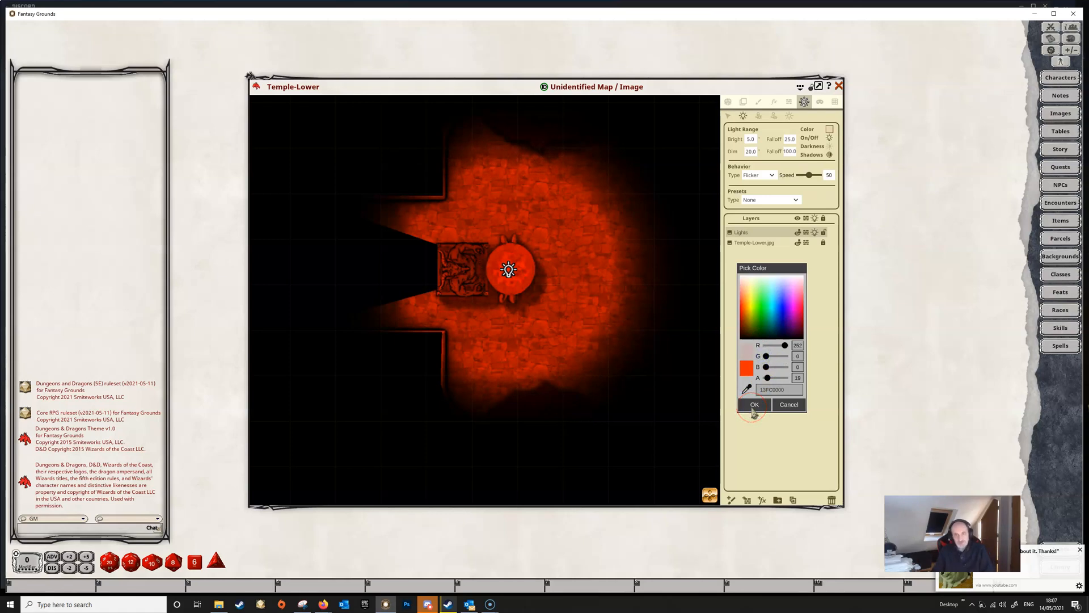
click(755, 404)
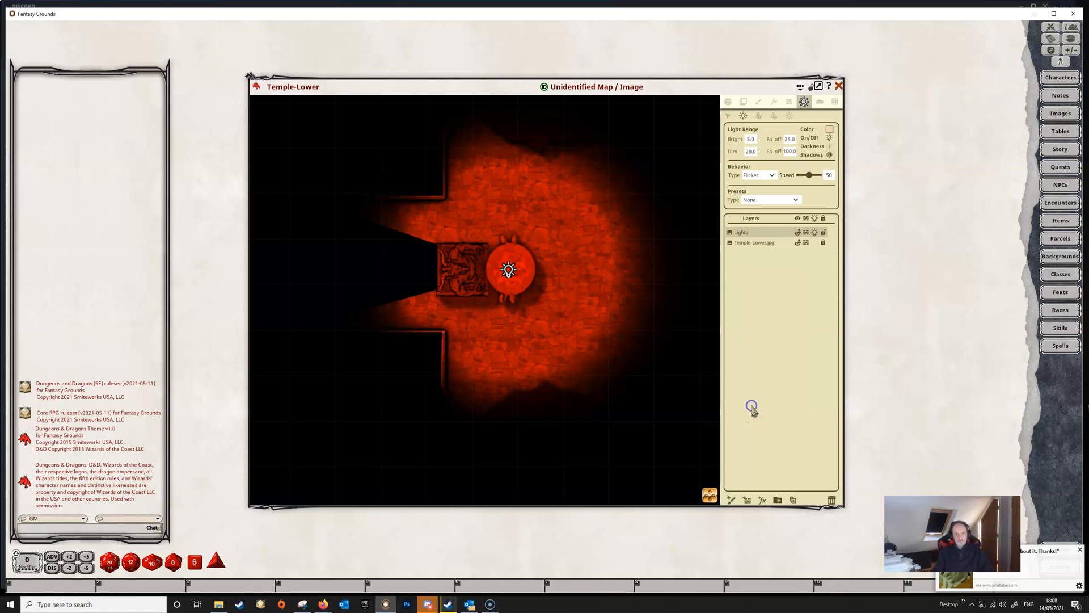
mouse_move(664, 255)
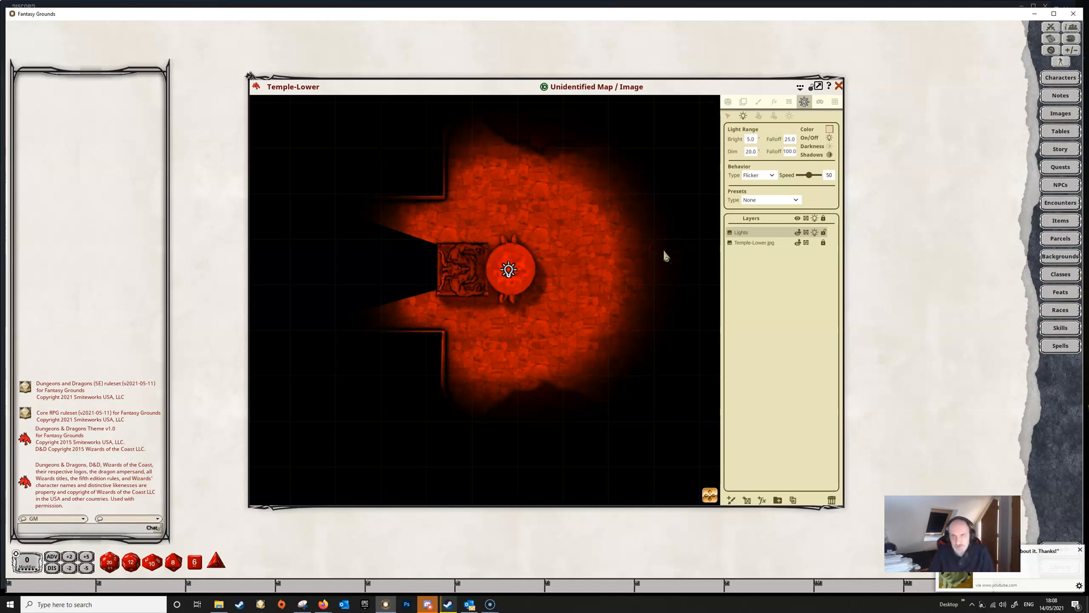